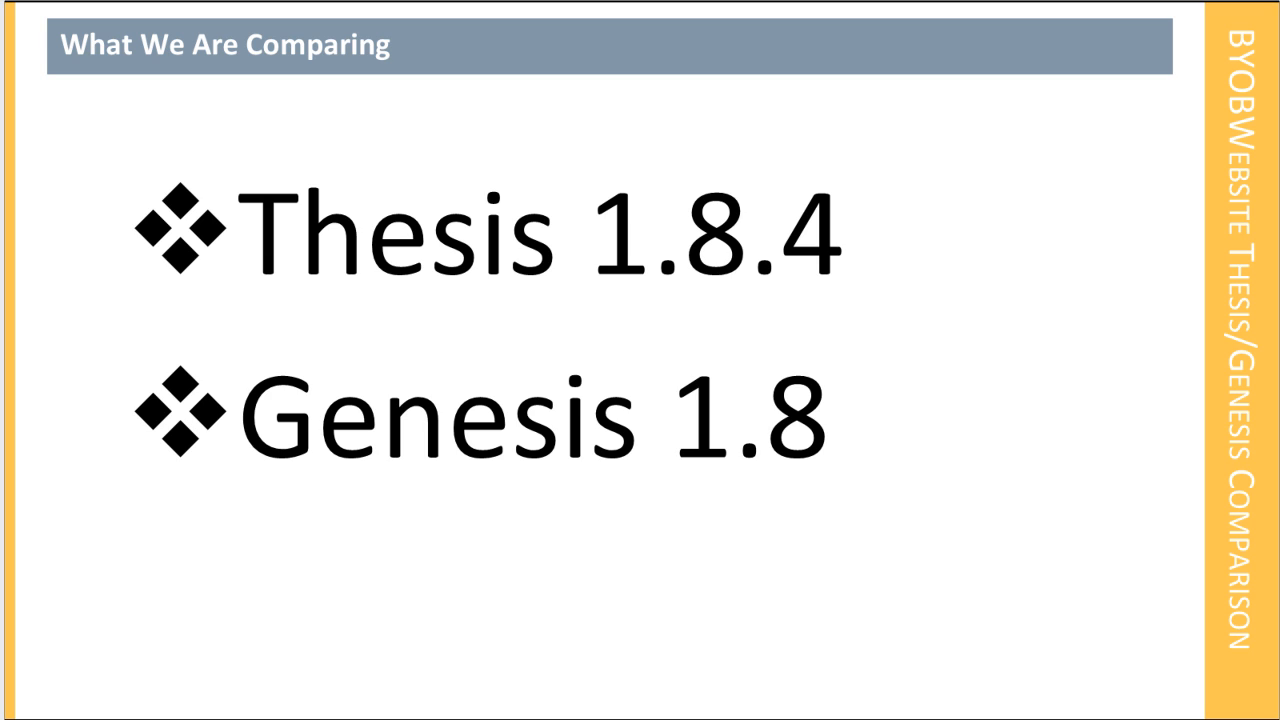
mouse_move(833, 8)
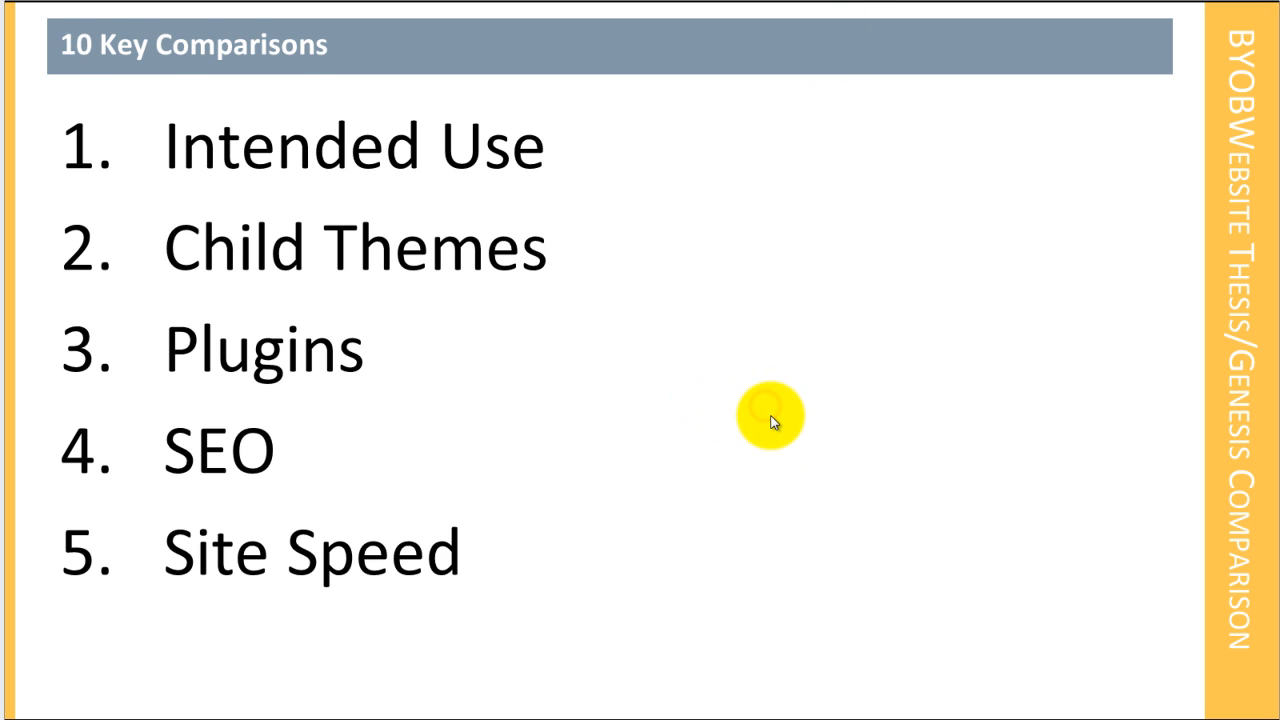
mouse_move(790, 438)
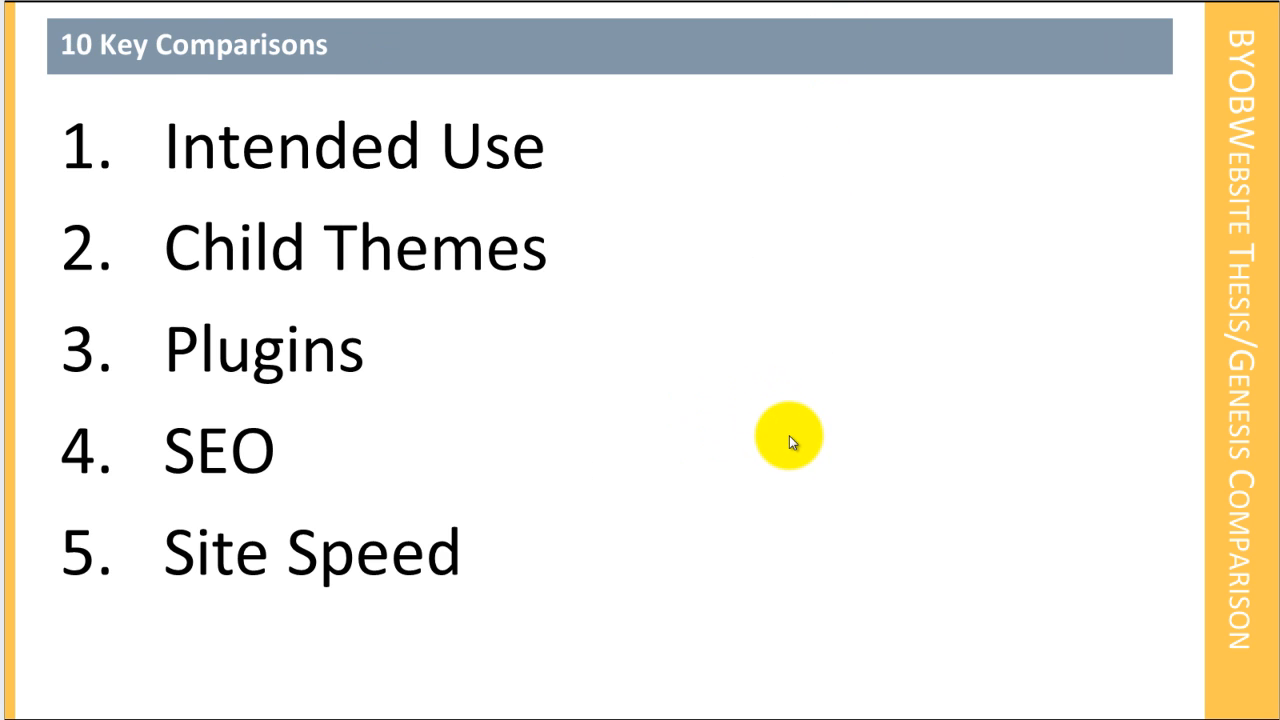
mouse_move(778, 420)
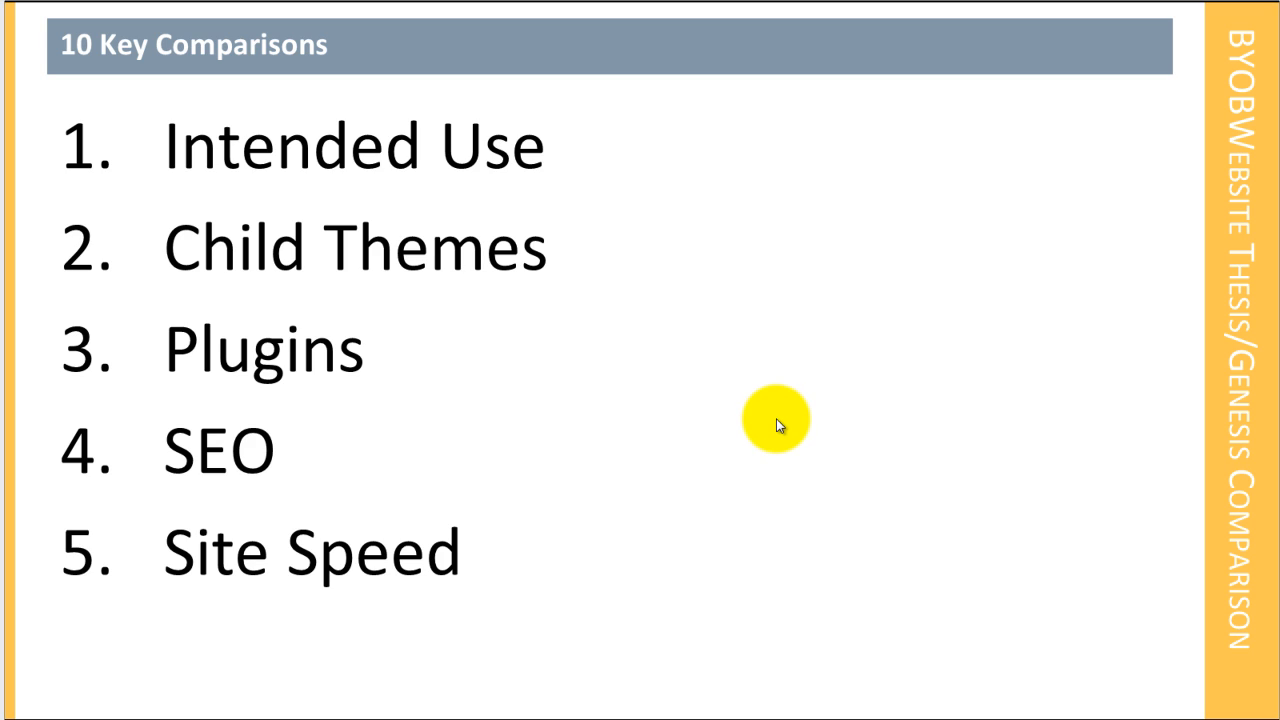
mouse_move(778, 420)
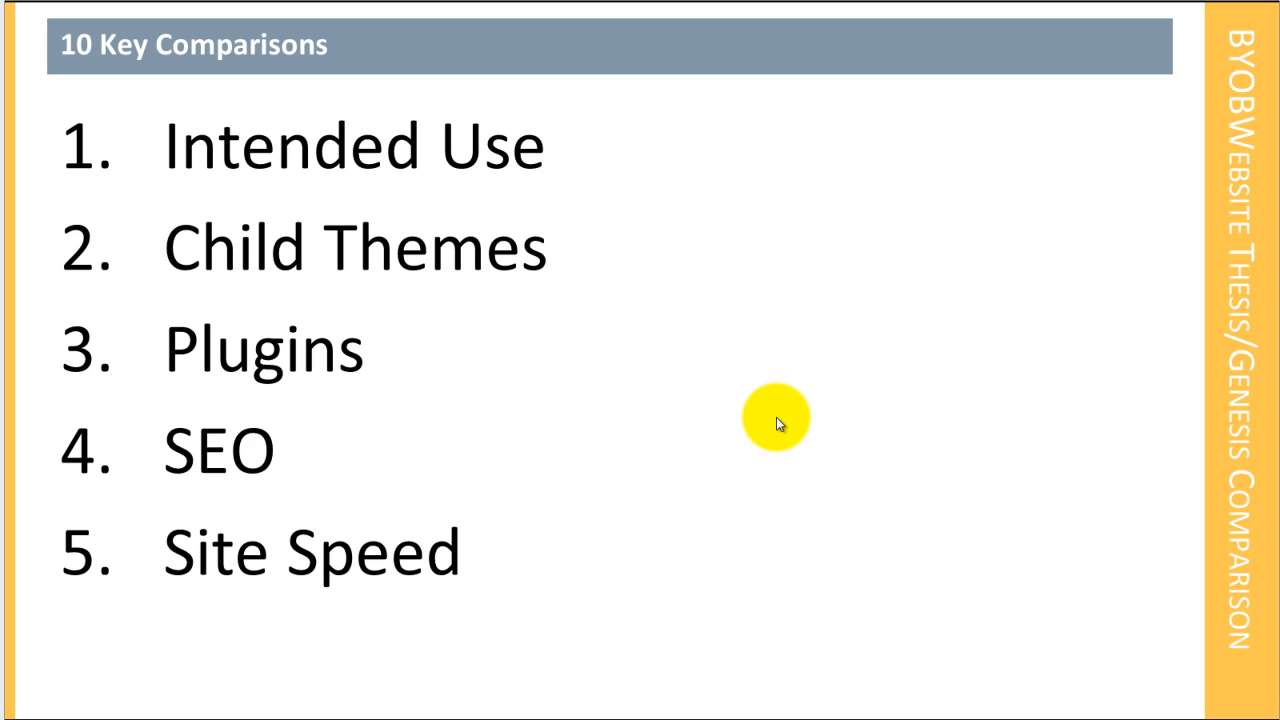
mouse_move(808, 410)
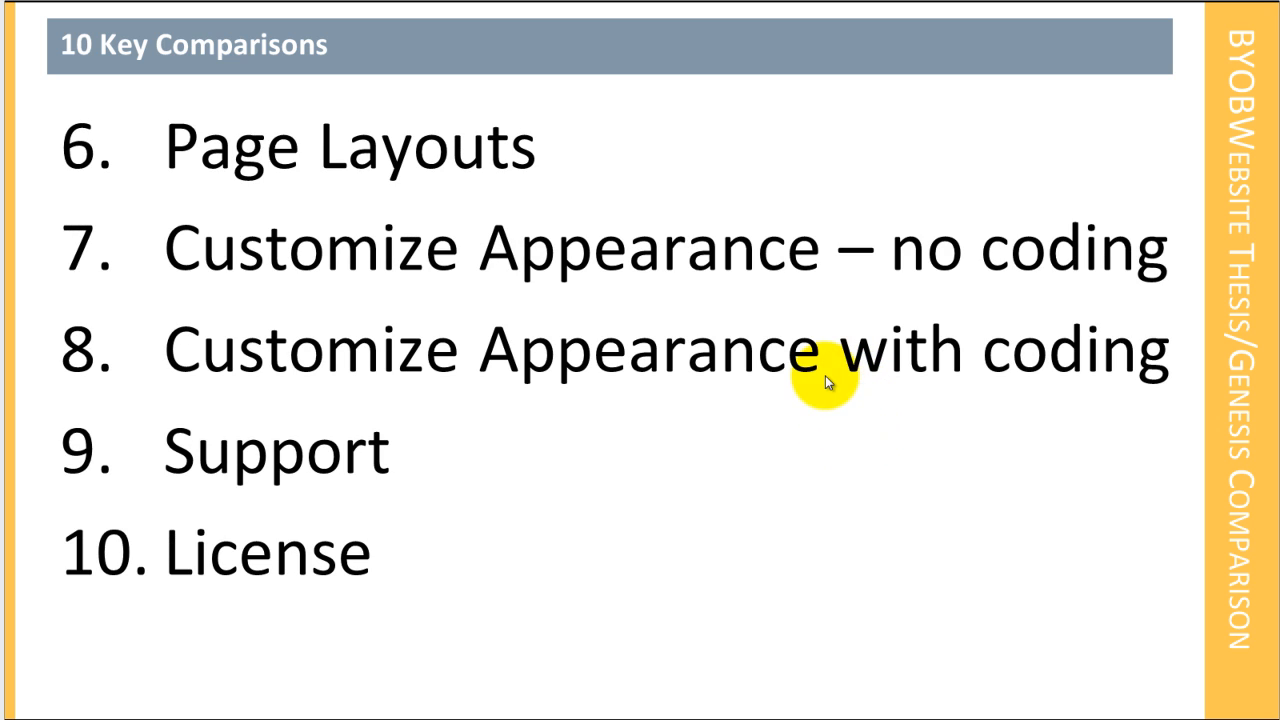
mouse_move(425, 330)
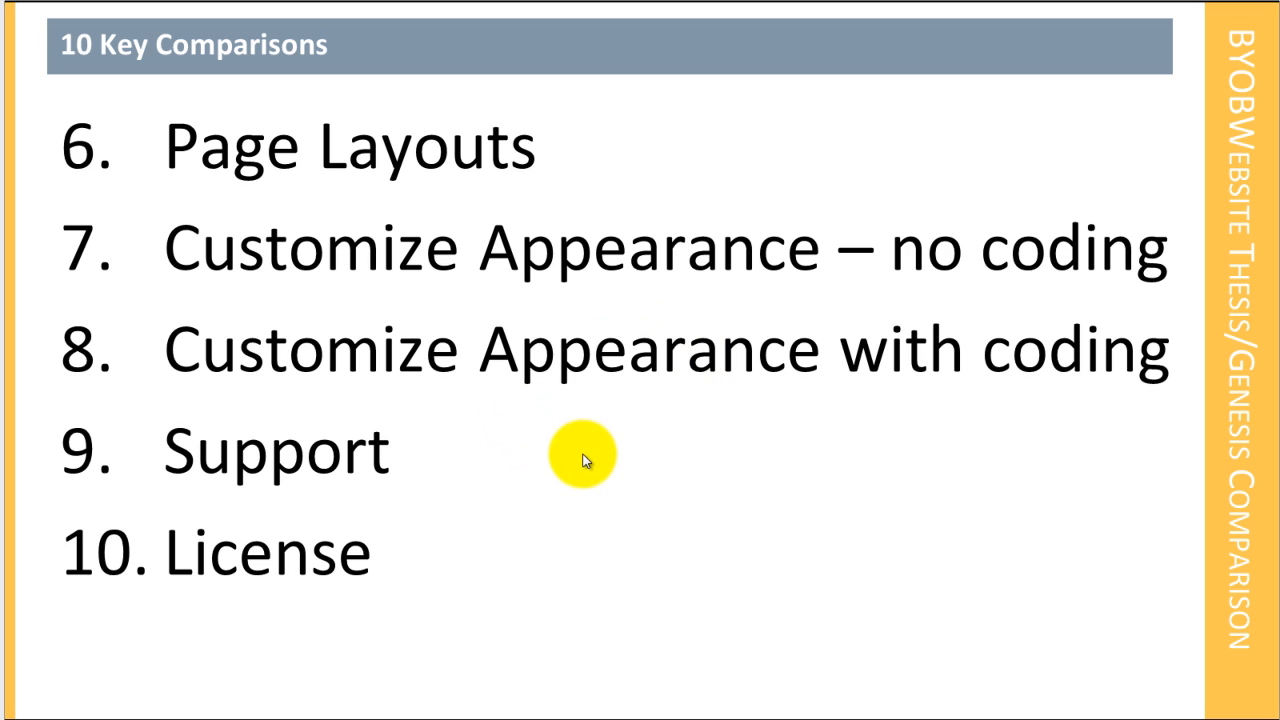
mouse_move(902, 415)
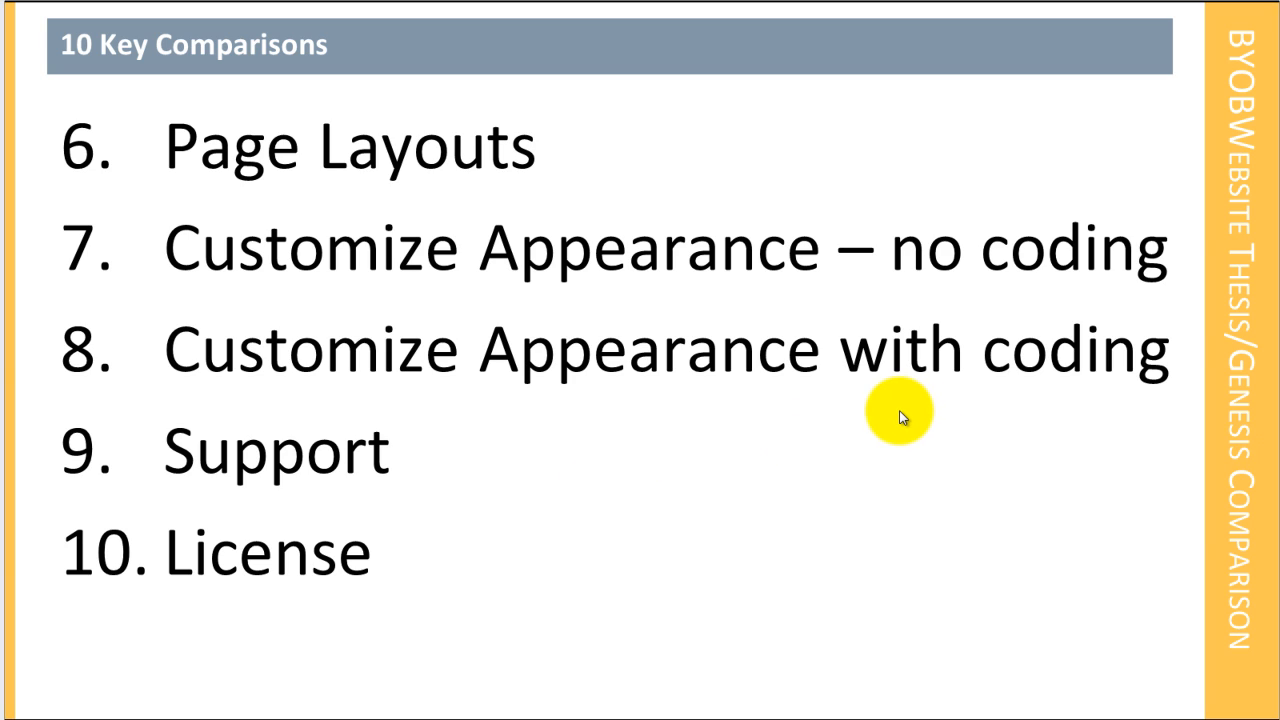
mouse_move(1113, 423)
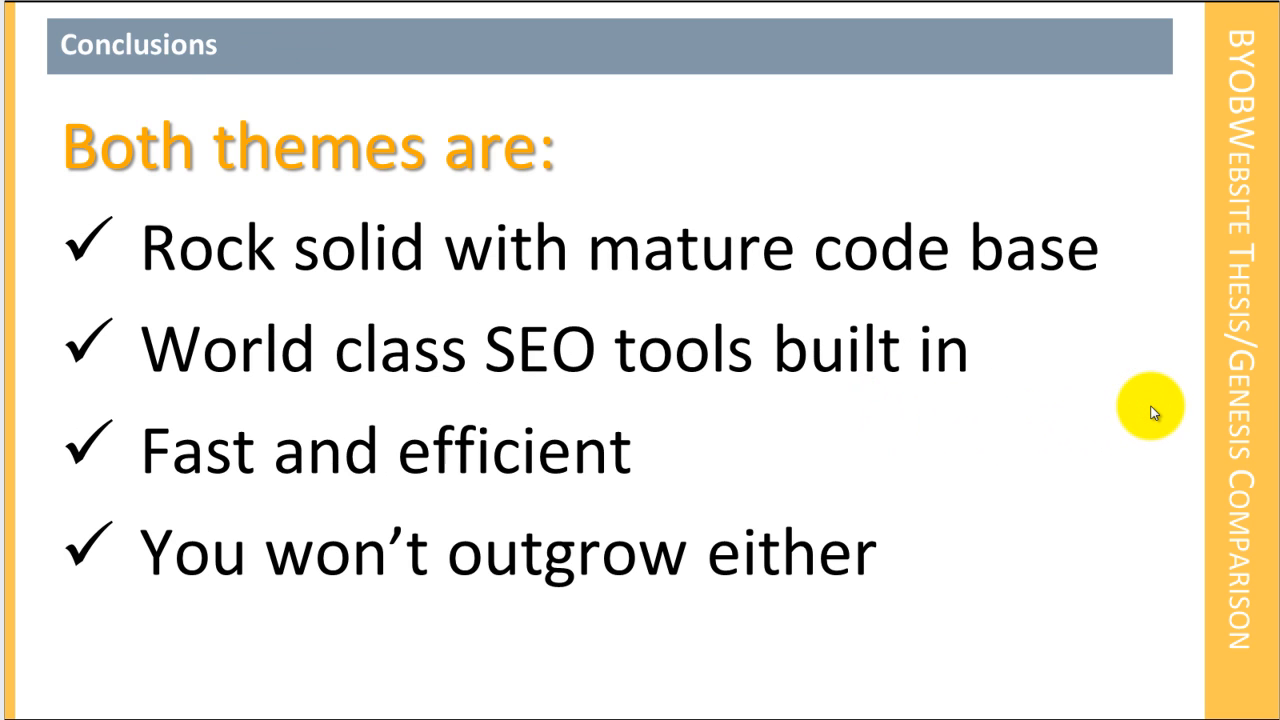
mouse_move(1143, 417)
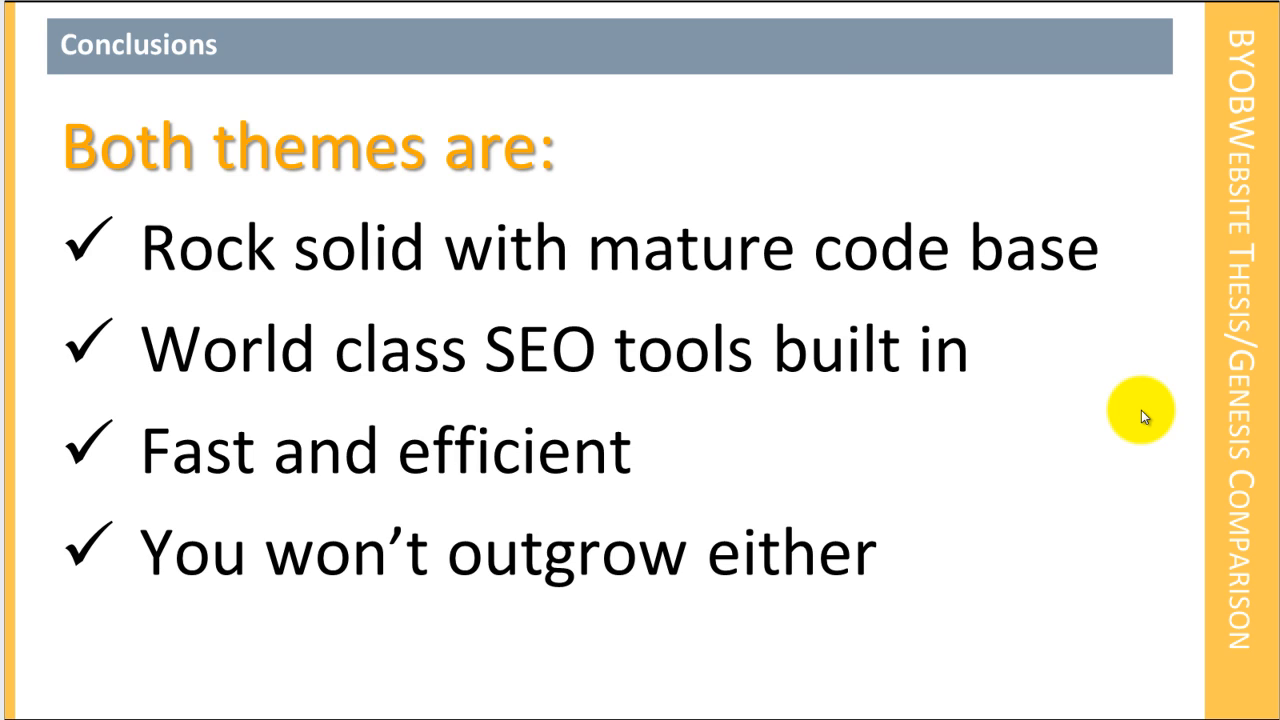
Step: Advance from Conclusions to the recommendation slide for small business owners building their own sites
key(right)
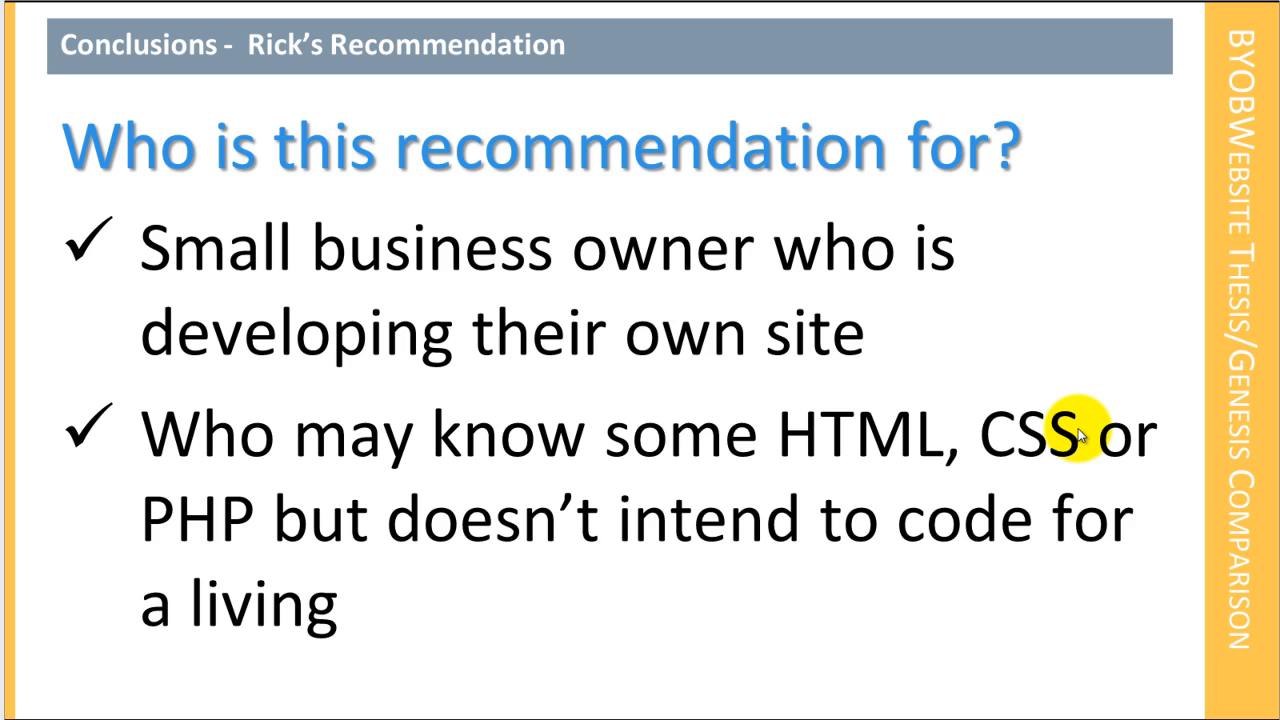
mouse_move(1070, 425)
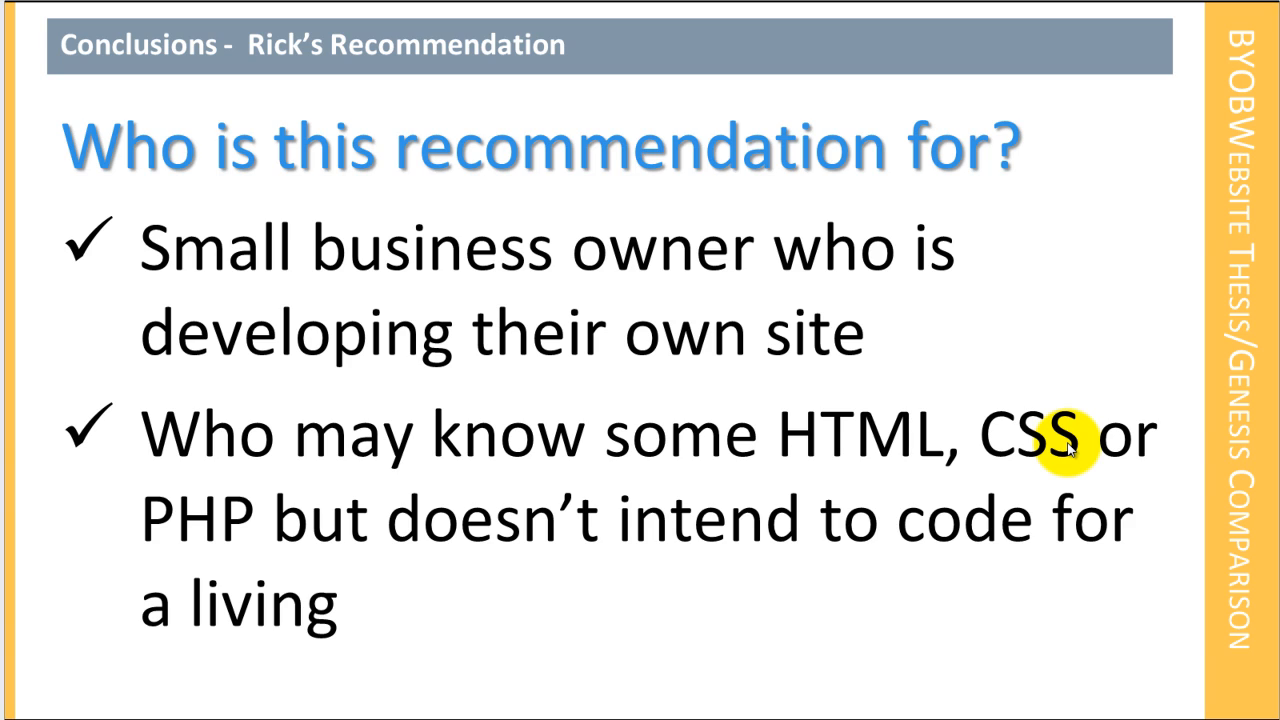
mouse_move(1265, 452)
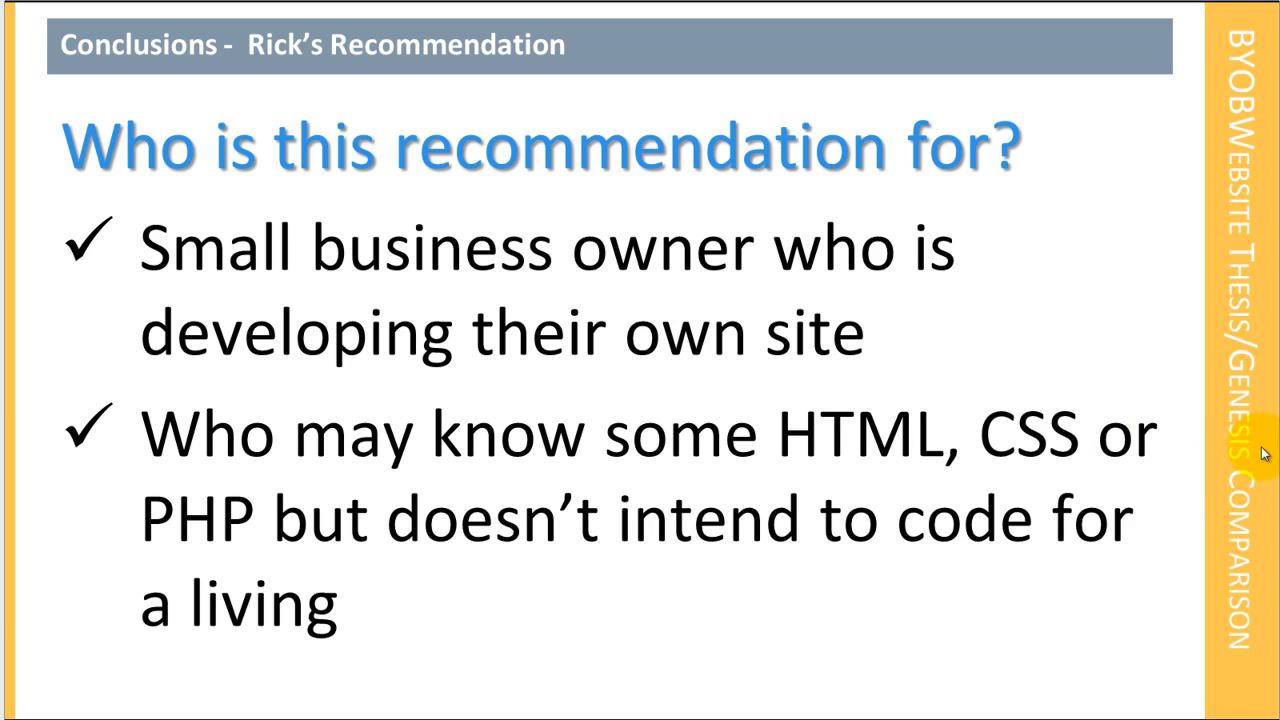
mouse_move(1260, 447)
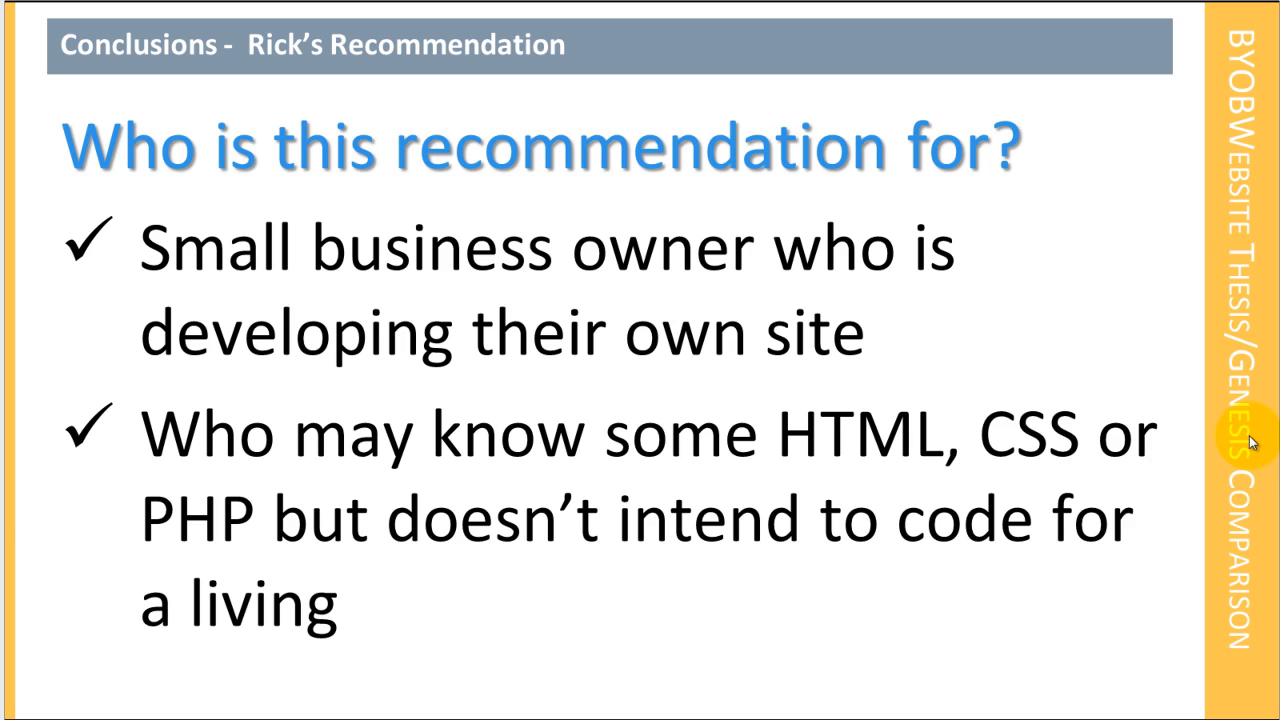
mouse_move(1253, 445)
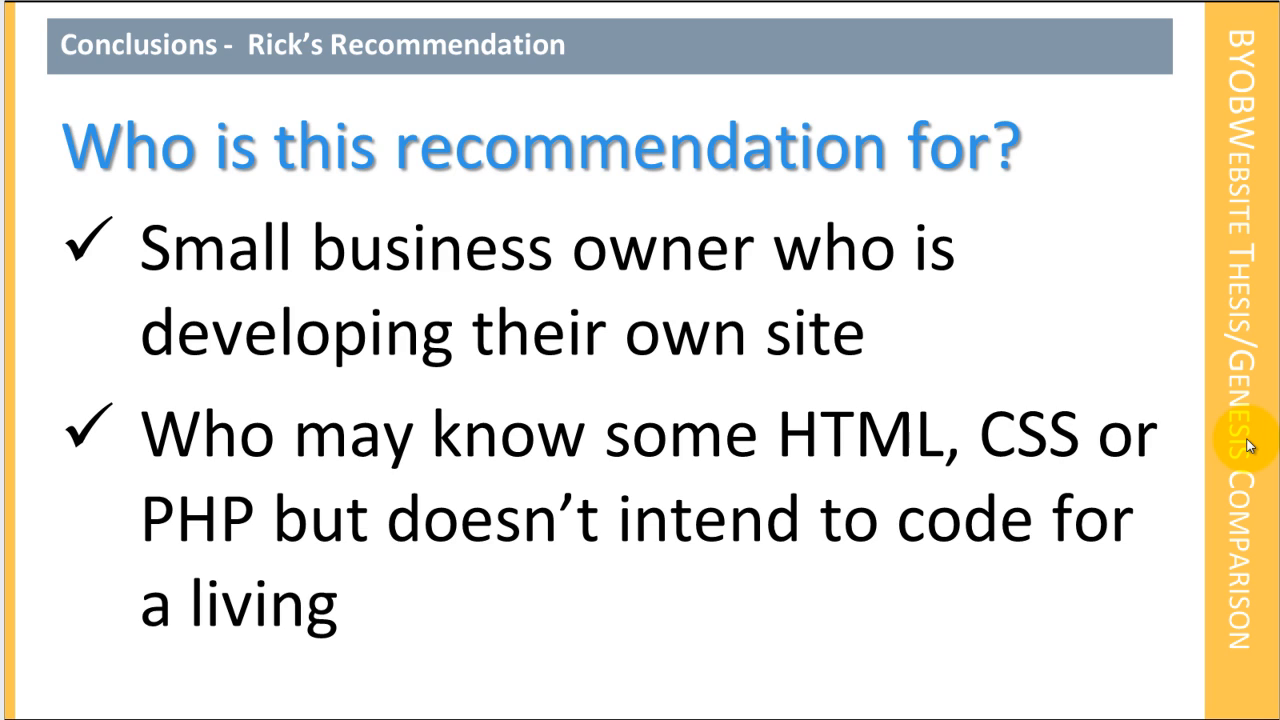
mouse_move(1147, 487)
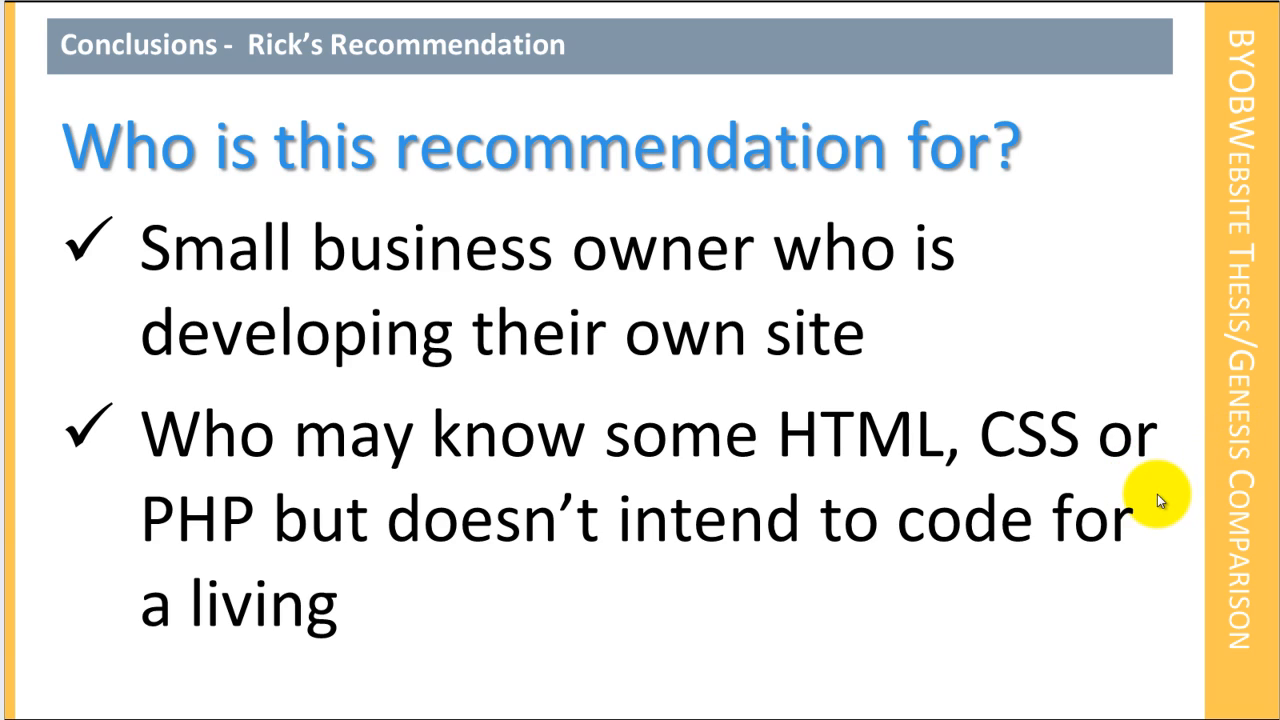
mouse_move(1150, 495)
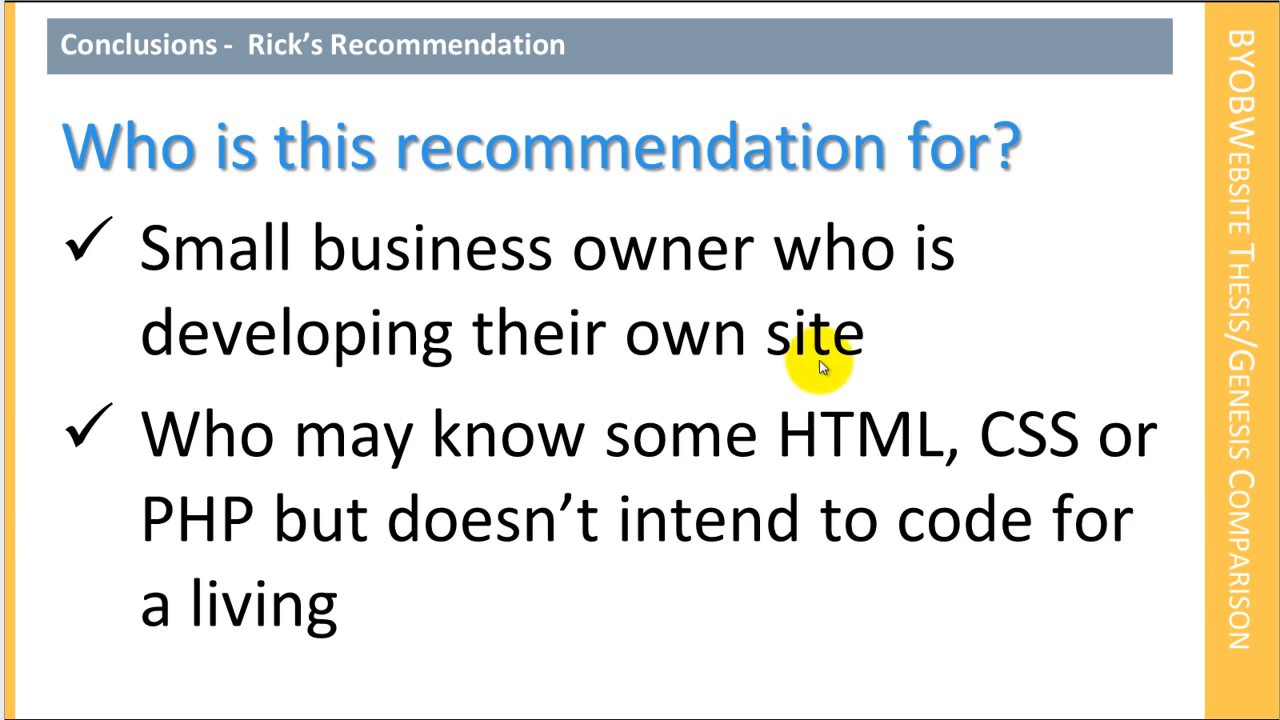
mouse_move(1205, 603)
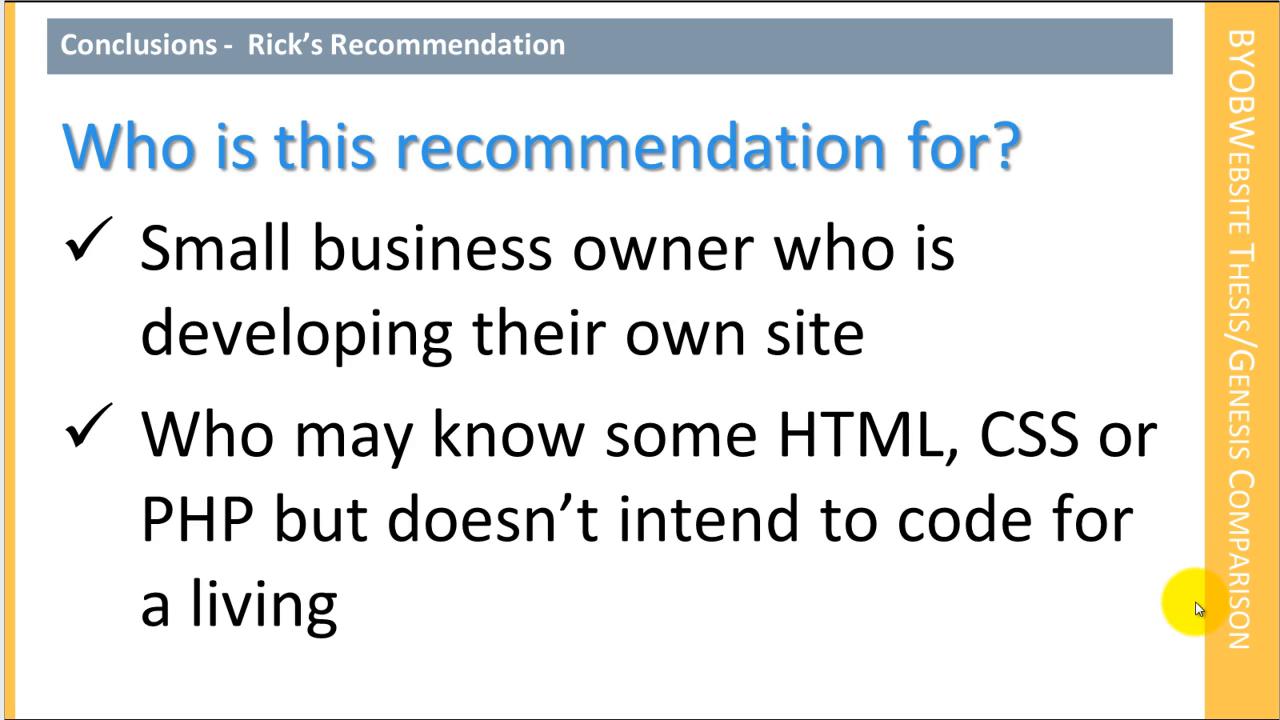
mouse_move(1105, 560)
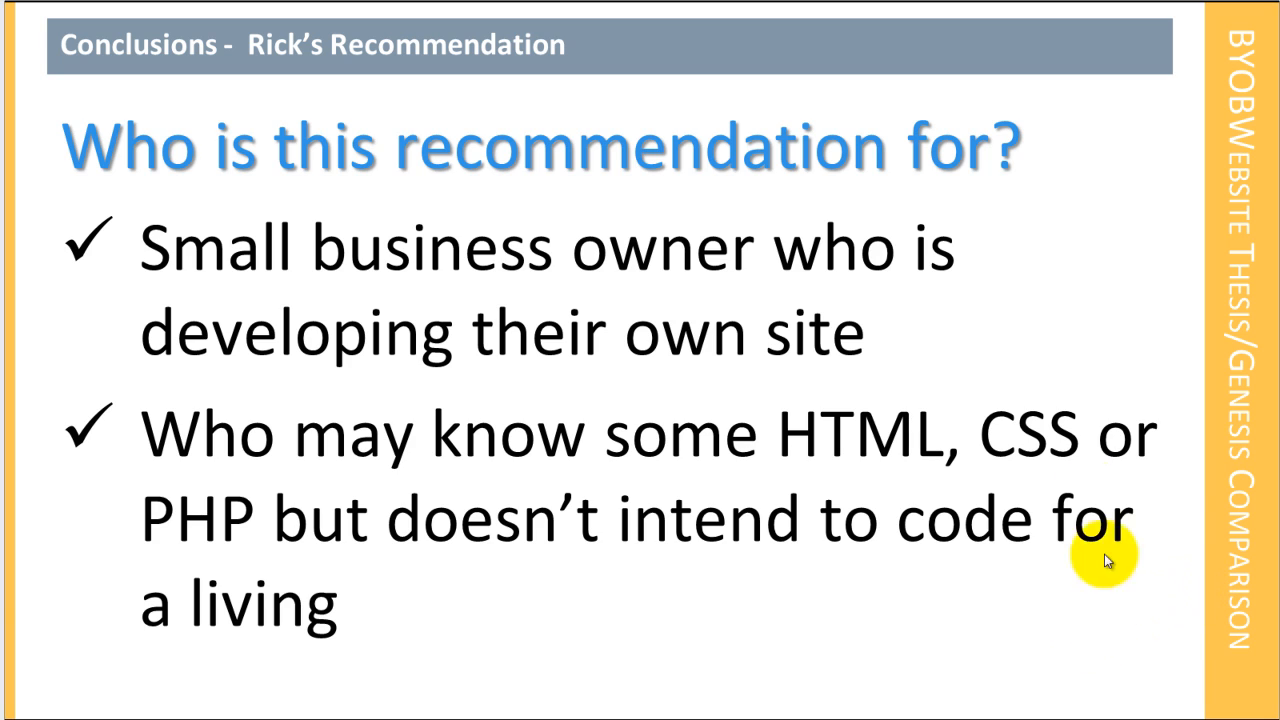
mouse_move(1065, 415)
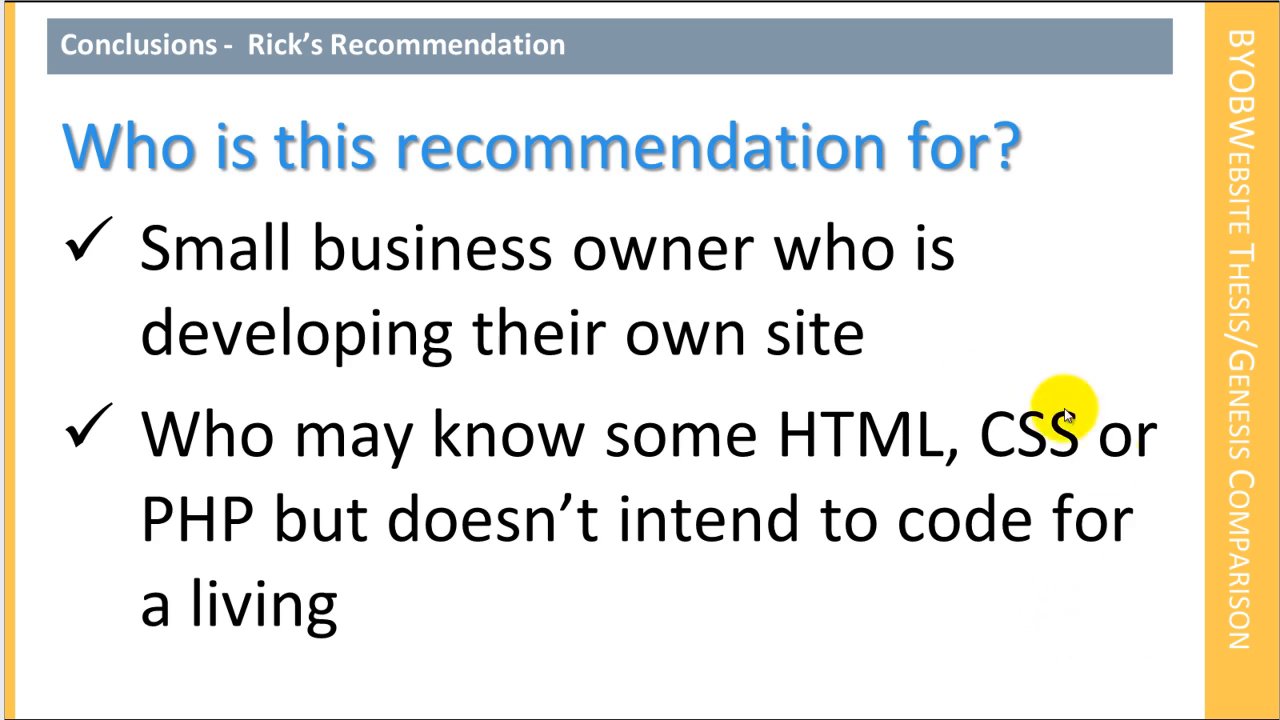
mouse_move(848, 610)
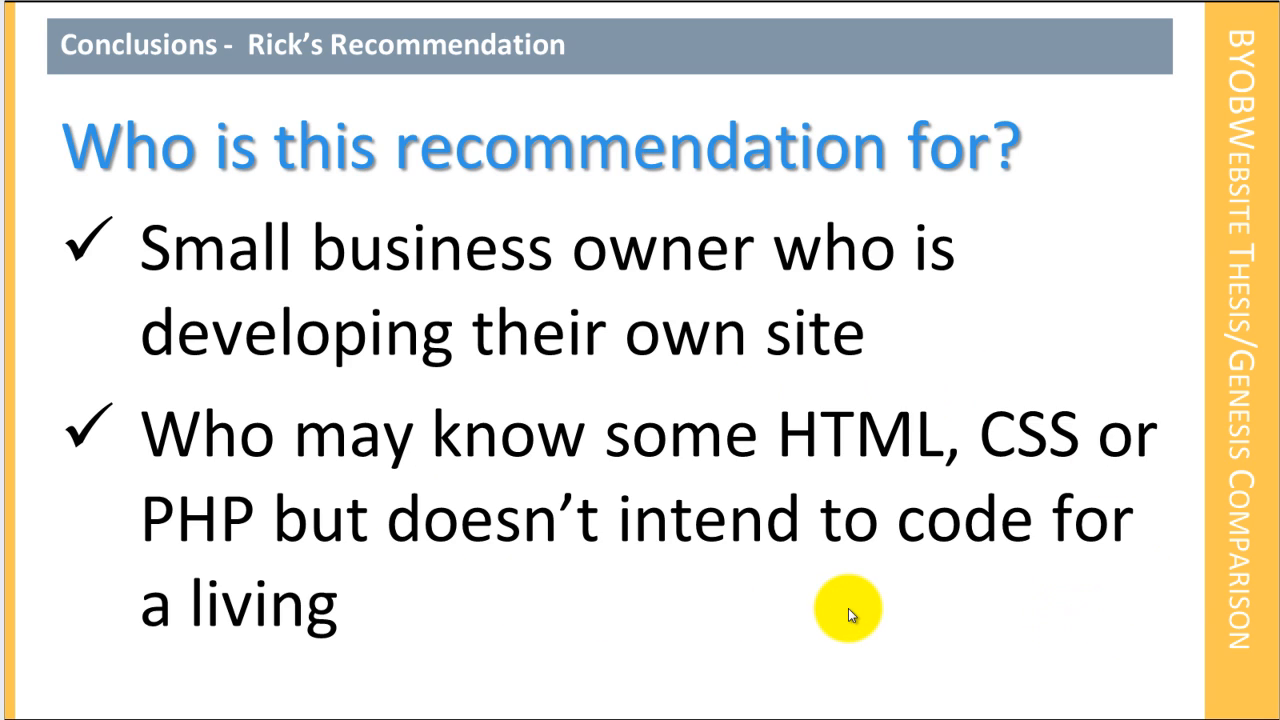
mouse_move(920, 590)
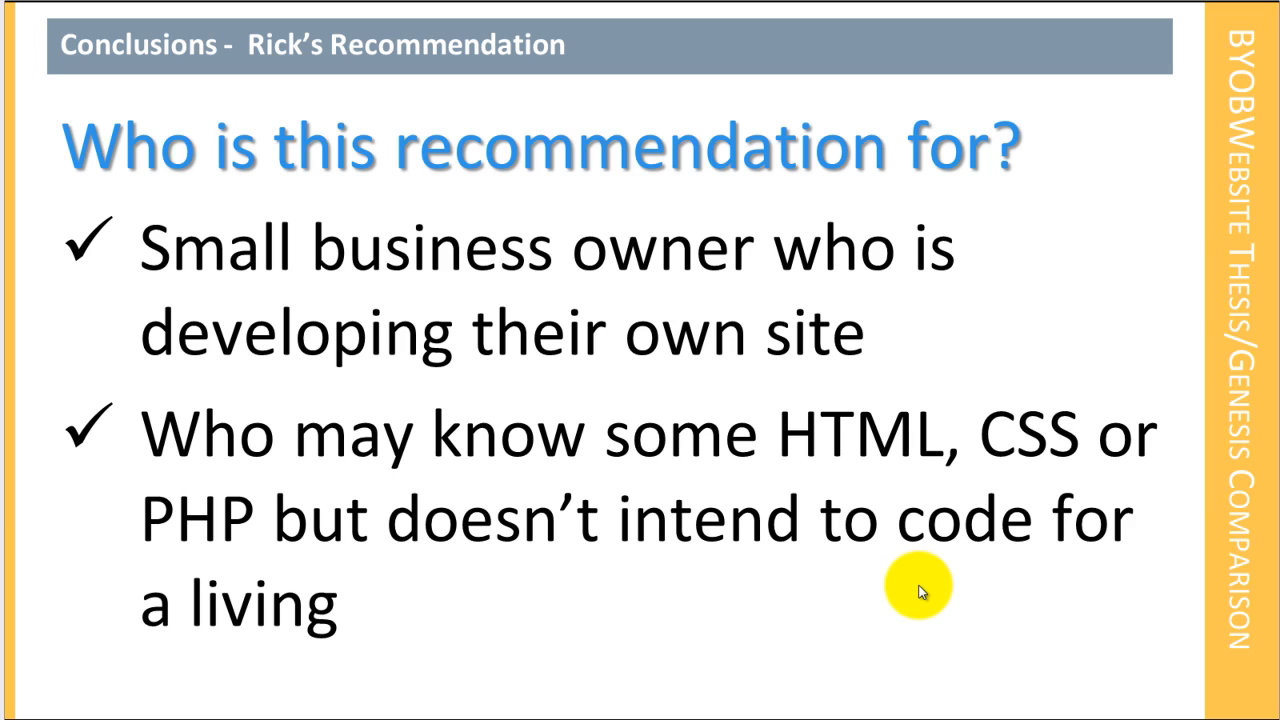
mouse_move(1118, 435)
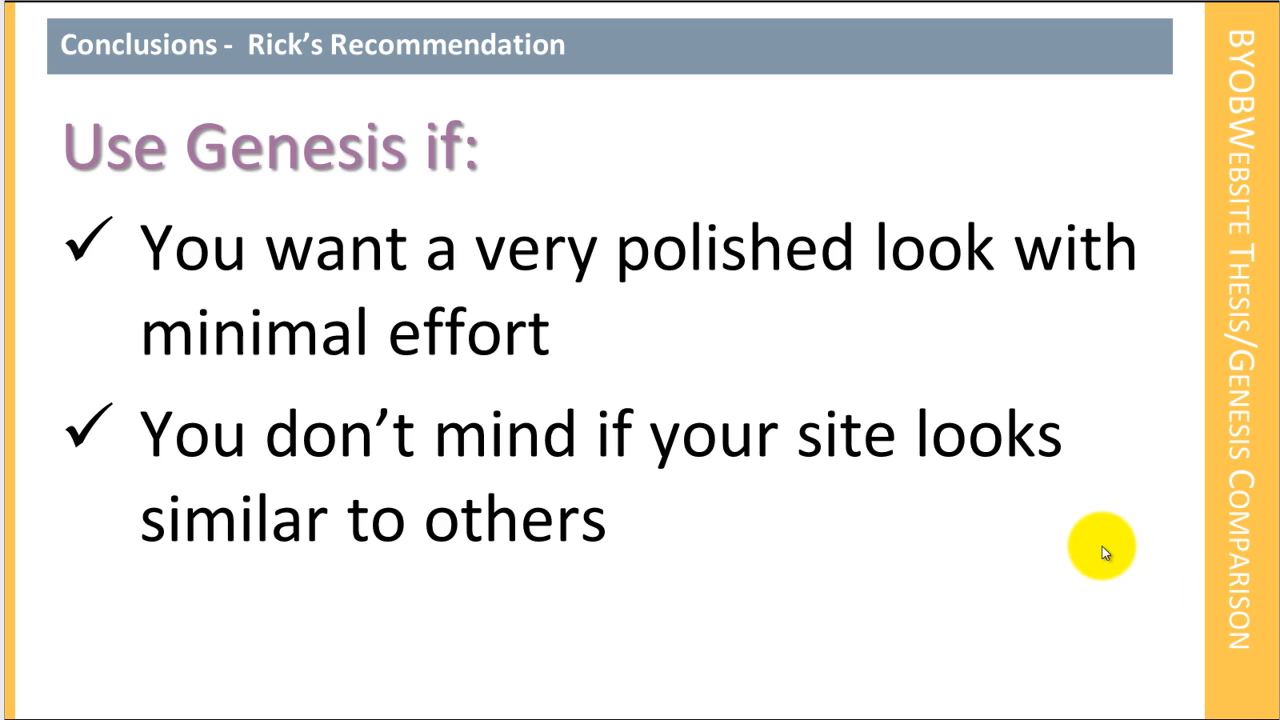
mouse_move(1138, 607)
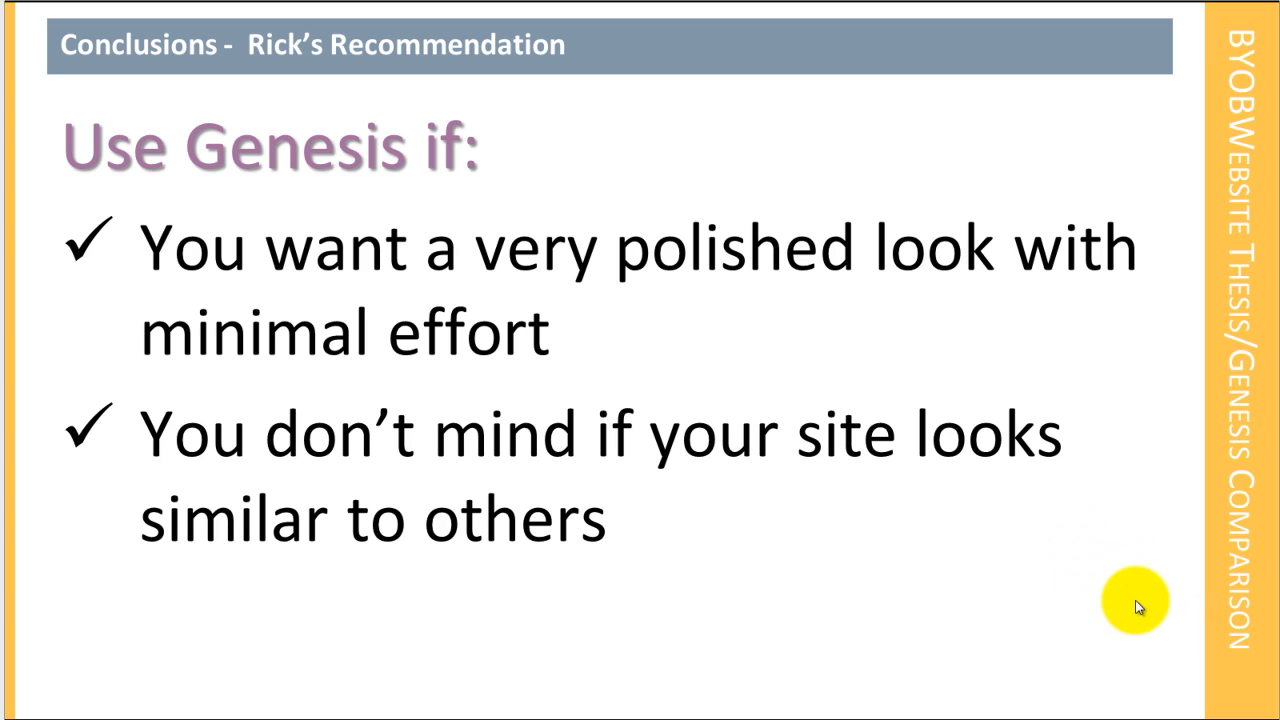
mouse_move(1133, 603)
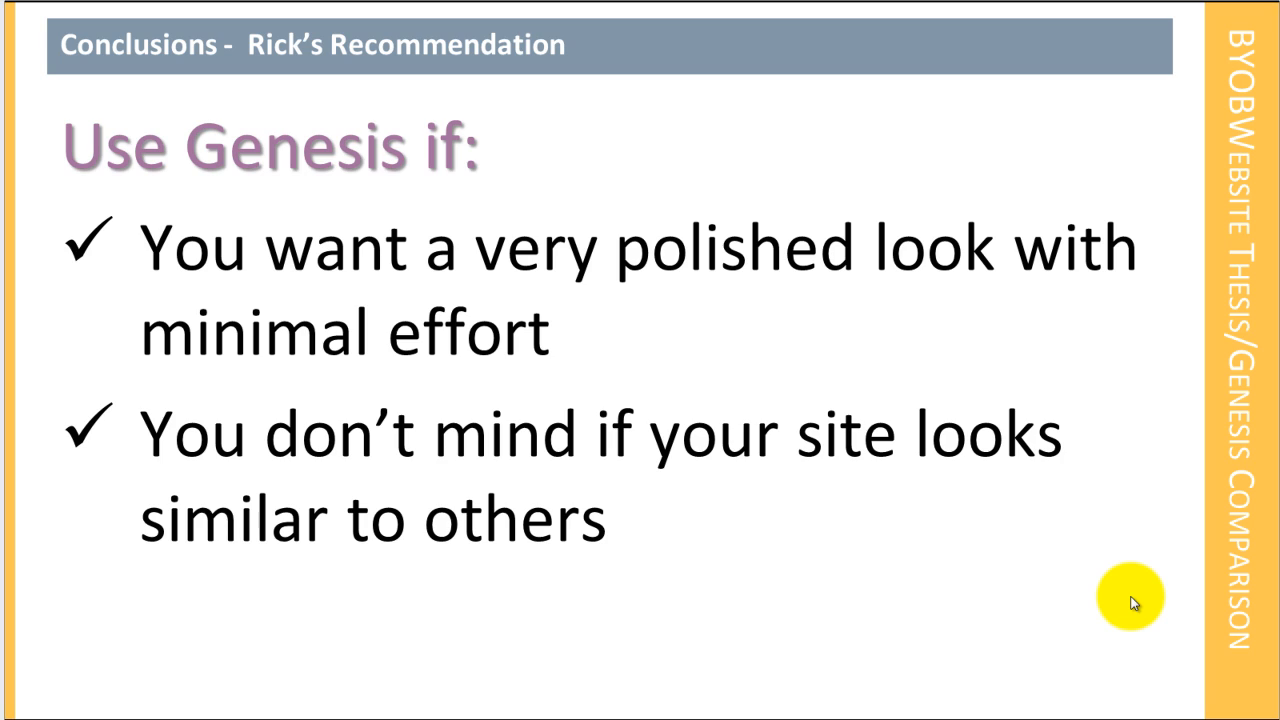
mouse_move(1120, 608)
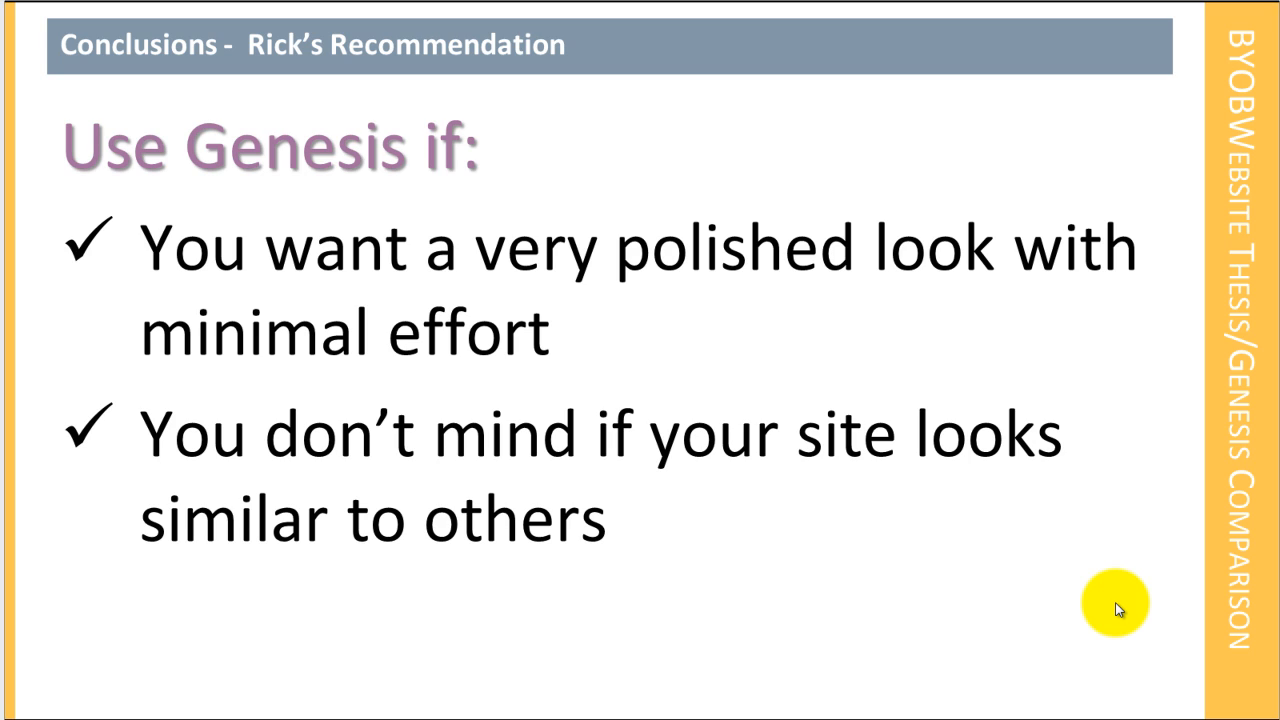
mouse_move(1108, 602)
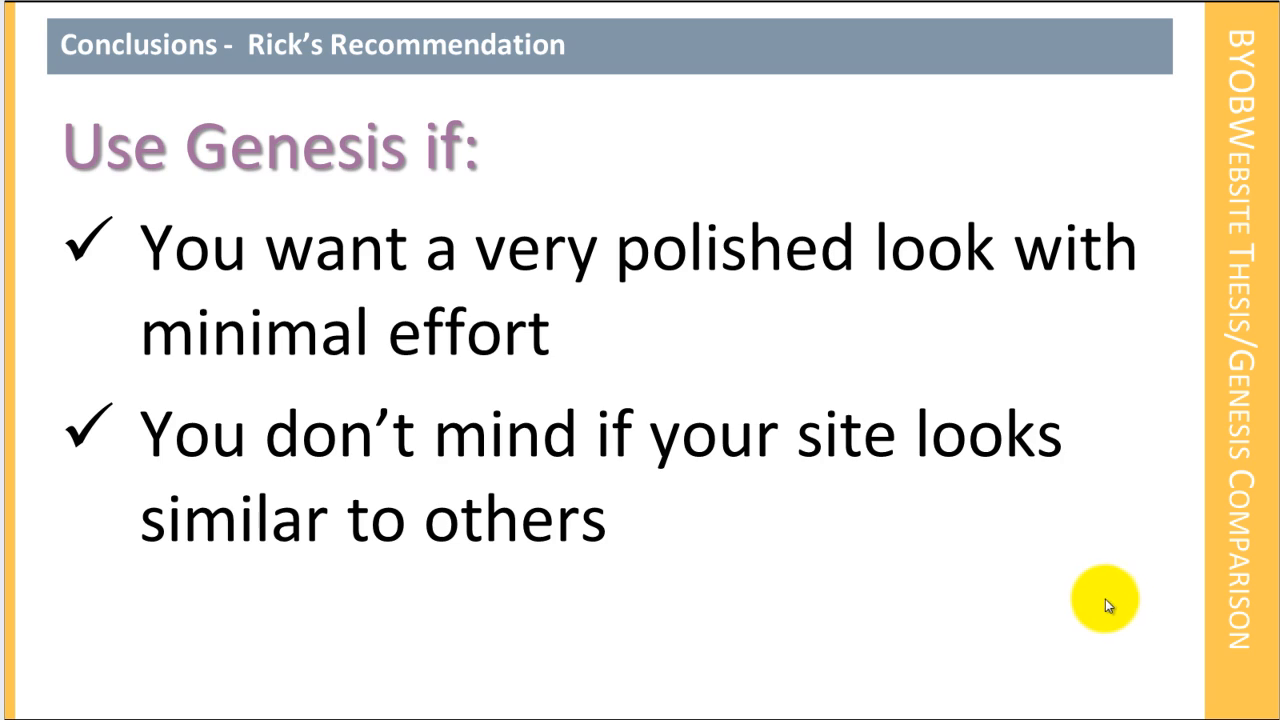
mouse_move(838, 612)
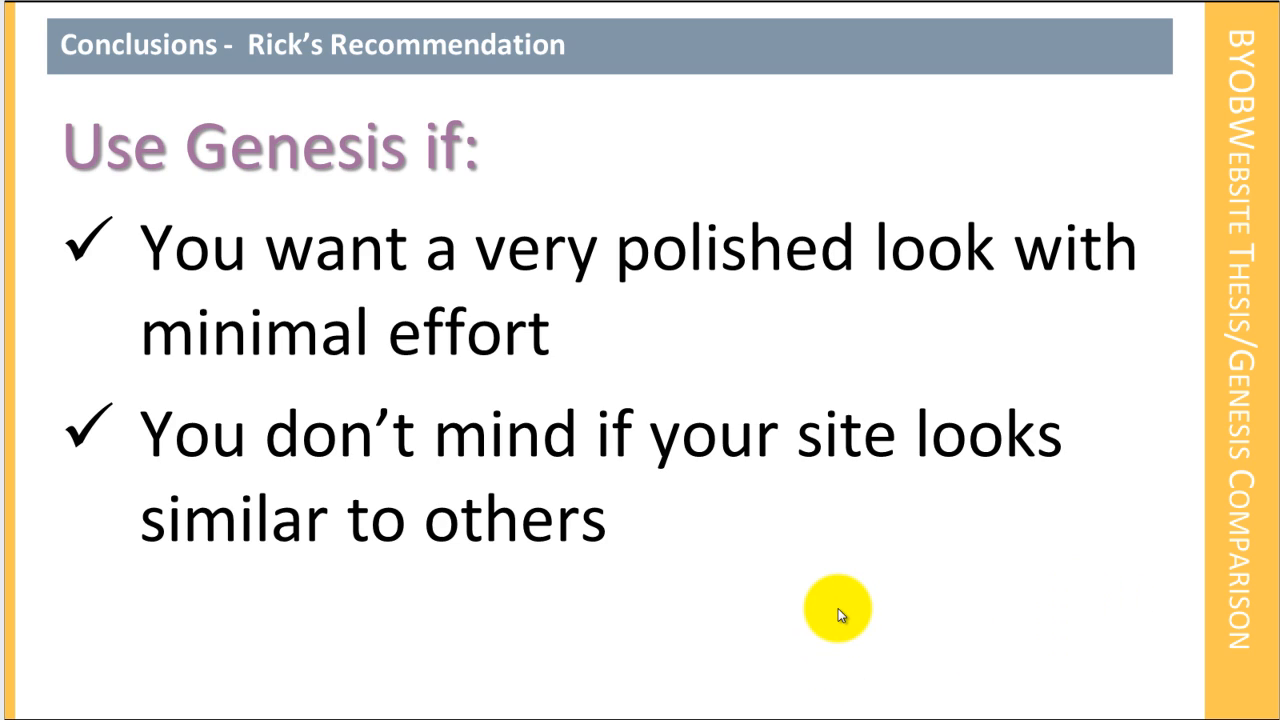
mouse_move(840, 620)
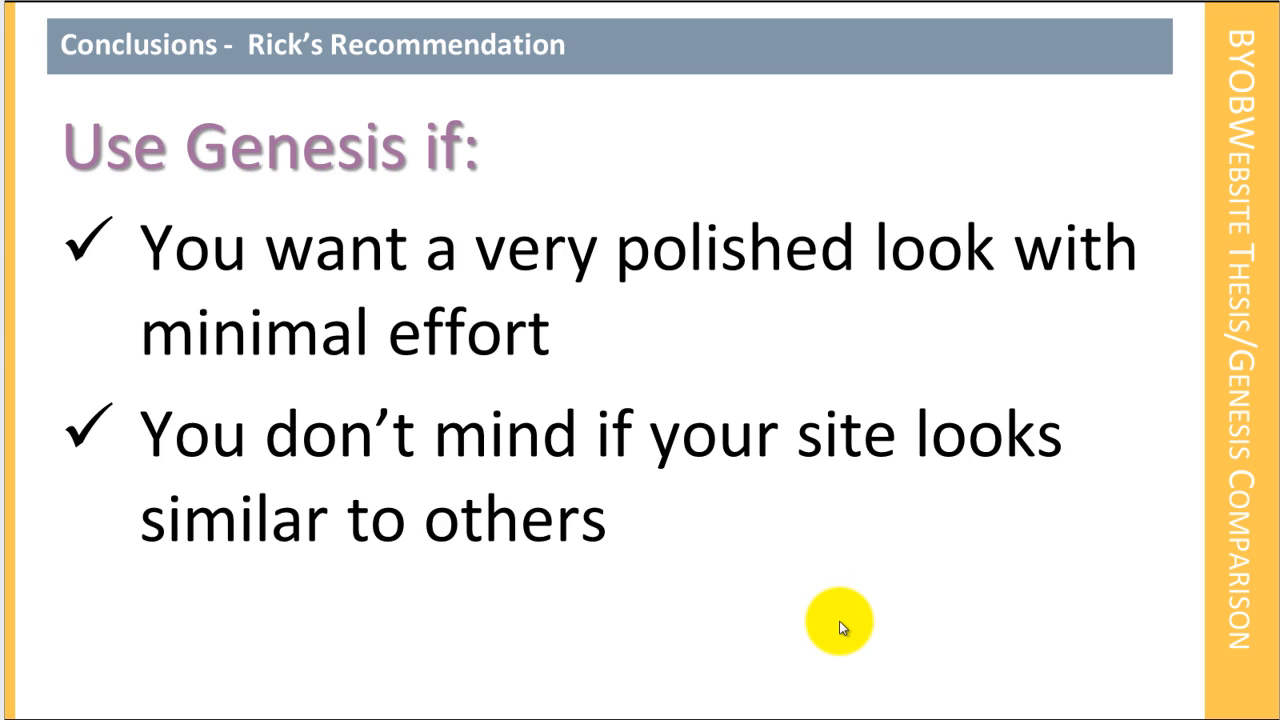
mouse_move(720, 695)
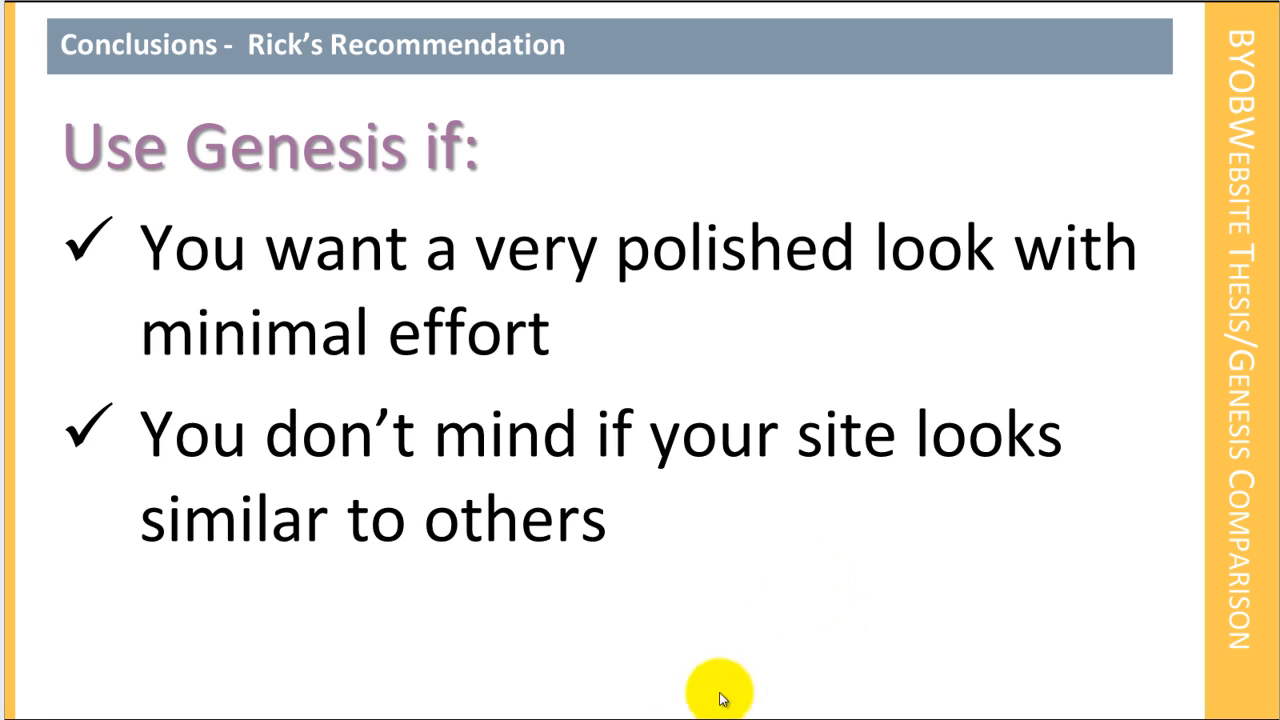
mouse_move(568, 505)
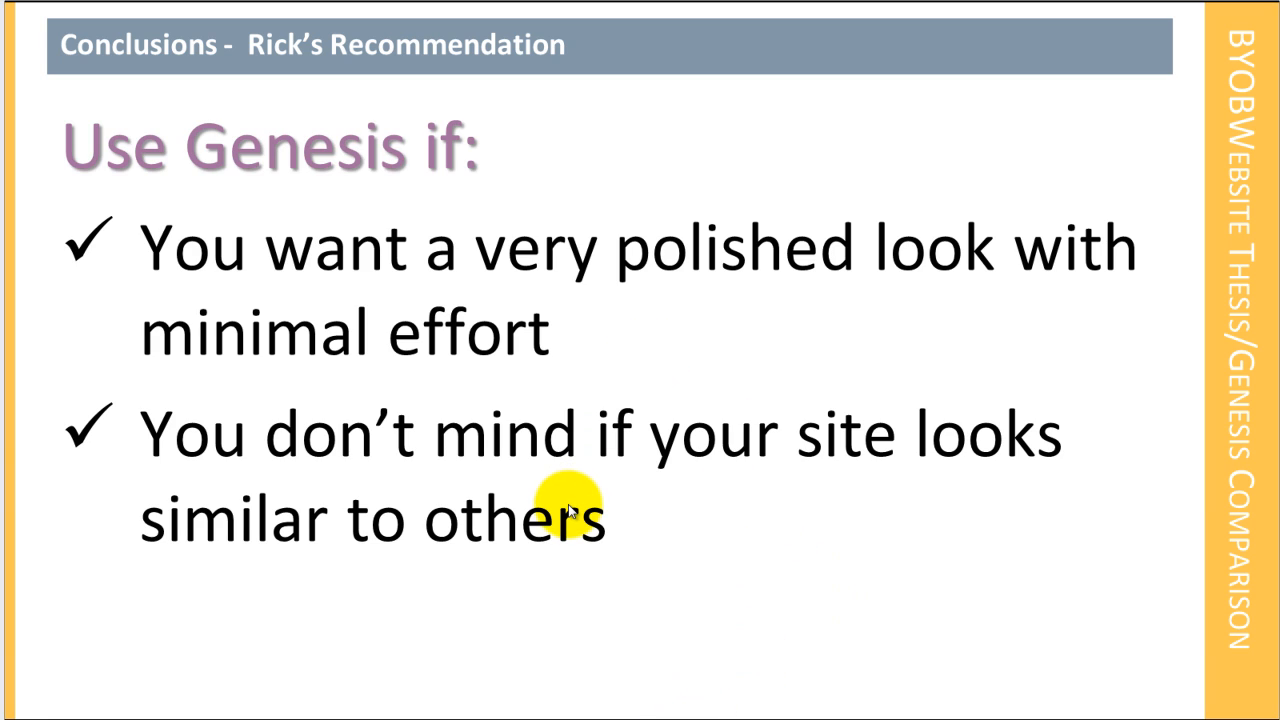
mouse_move(780, 490)
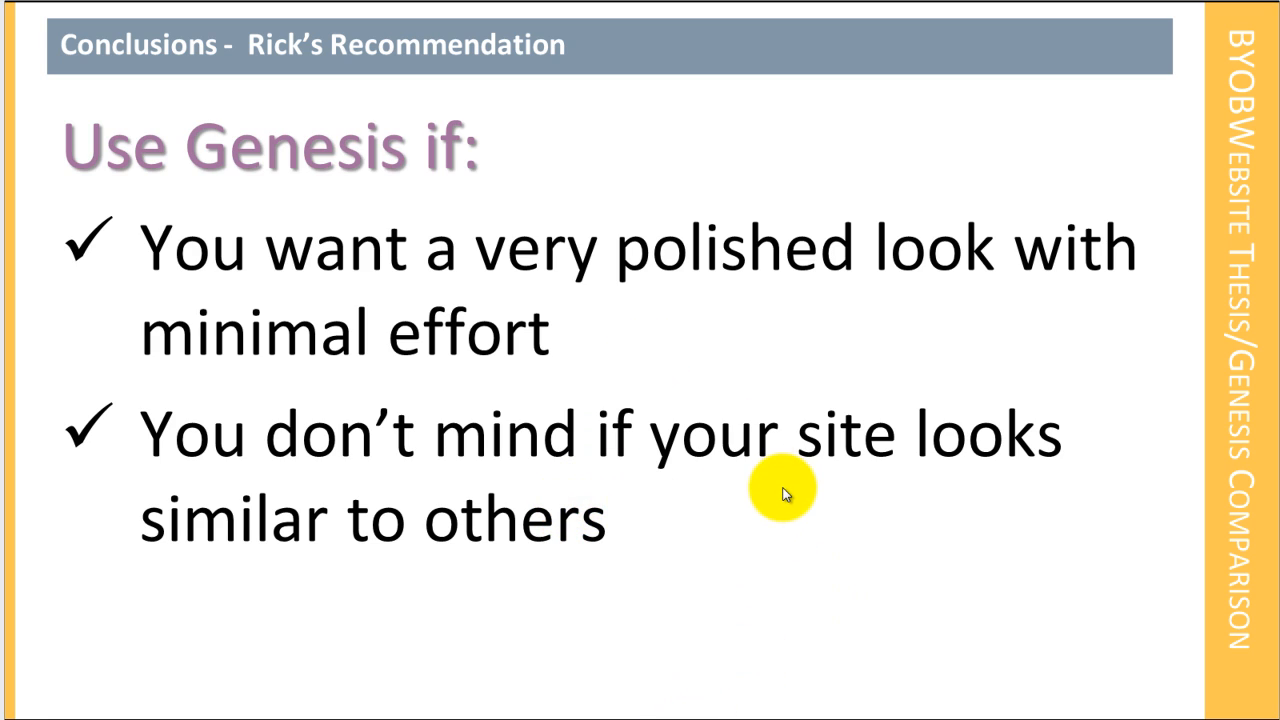
mouse_move(780, 520)
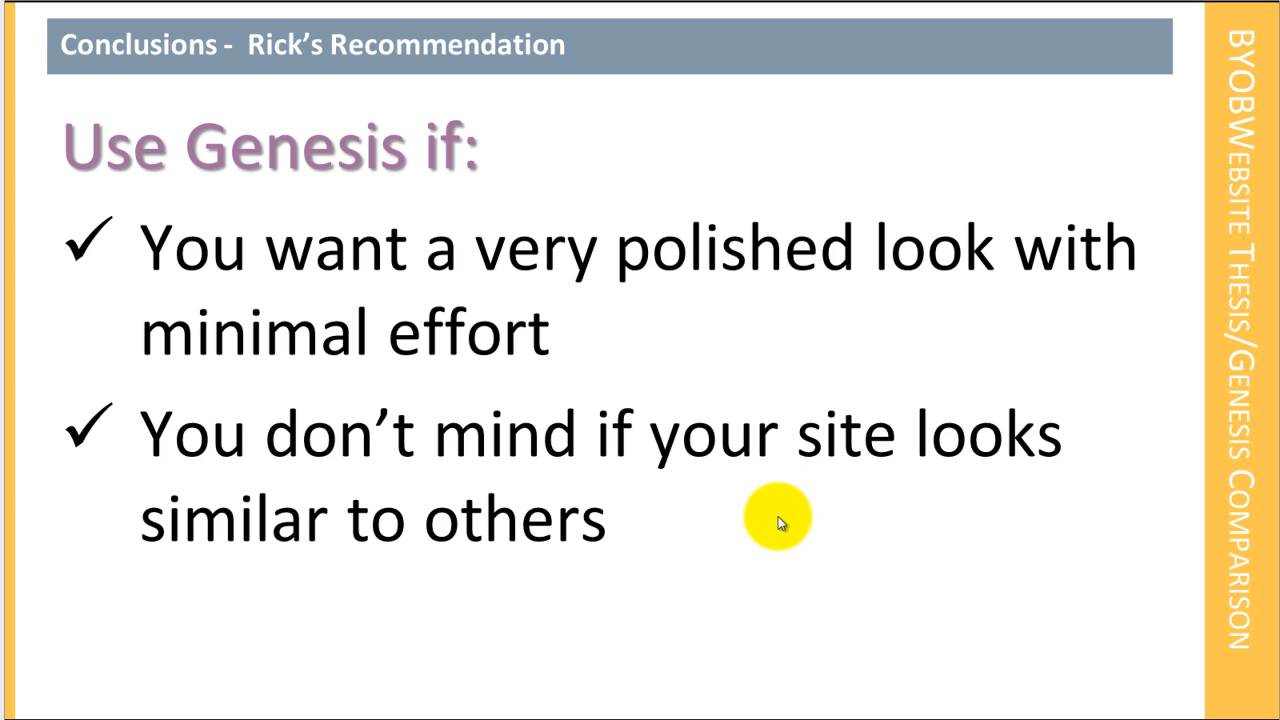
mouse_move(725, 550)
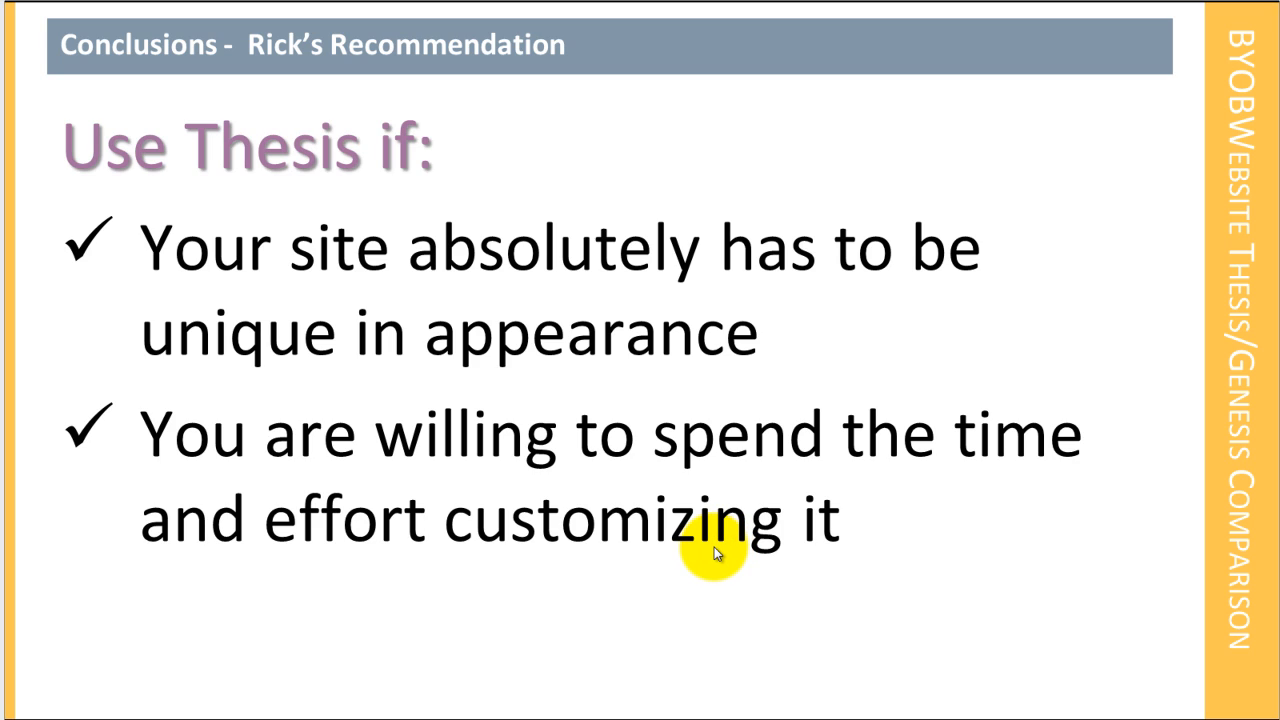
mouse_move(715, 552)
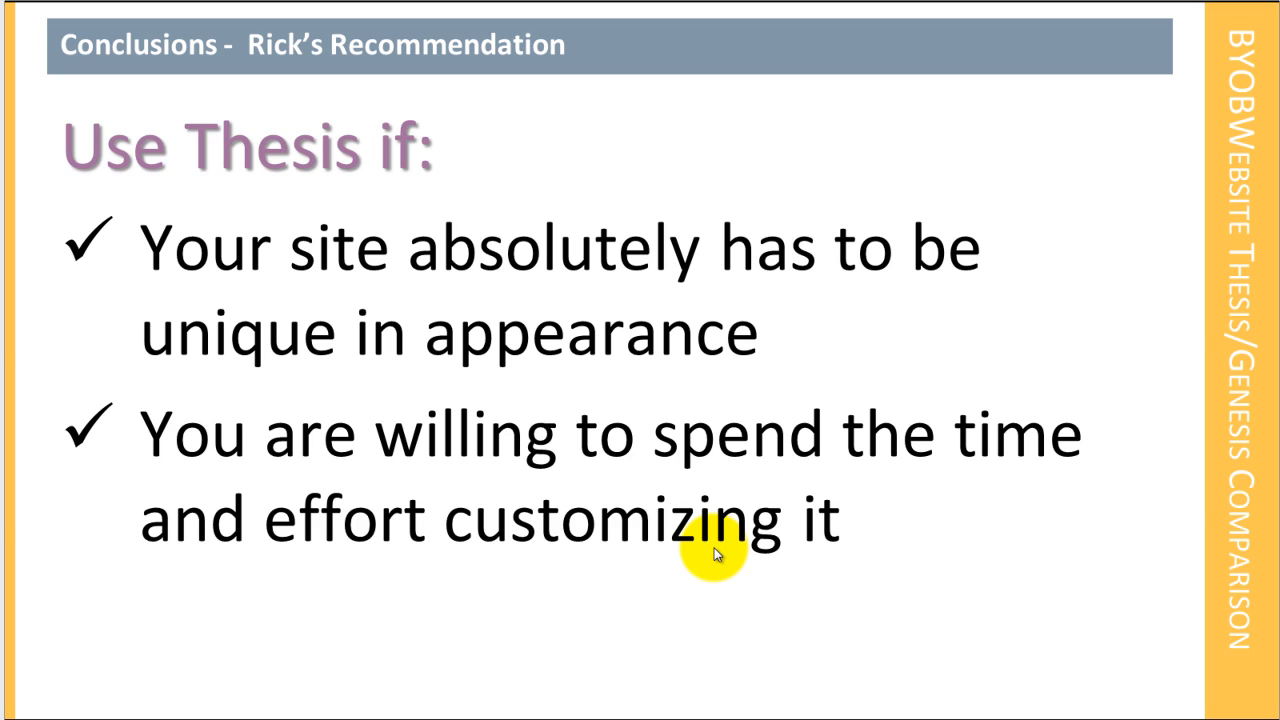
mouse_move(935, 511)
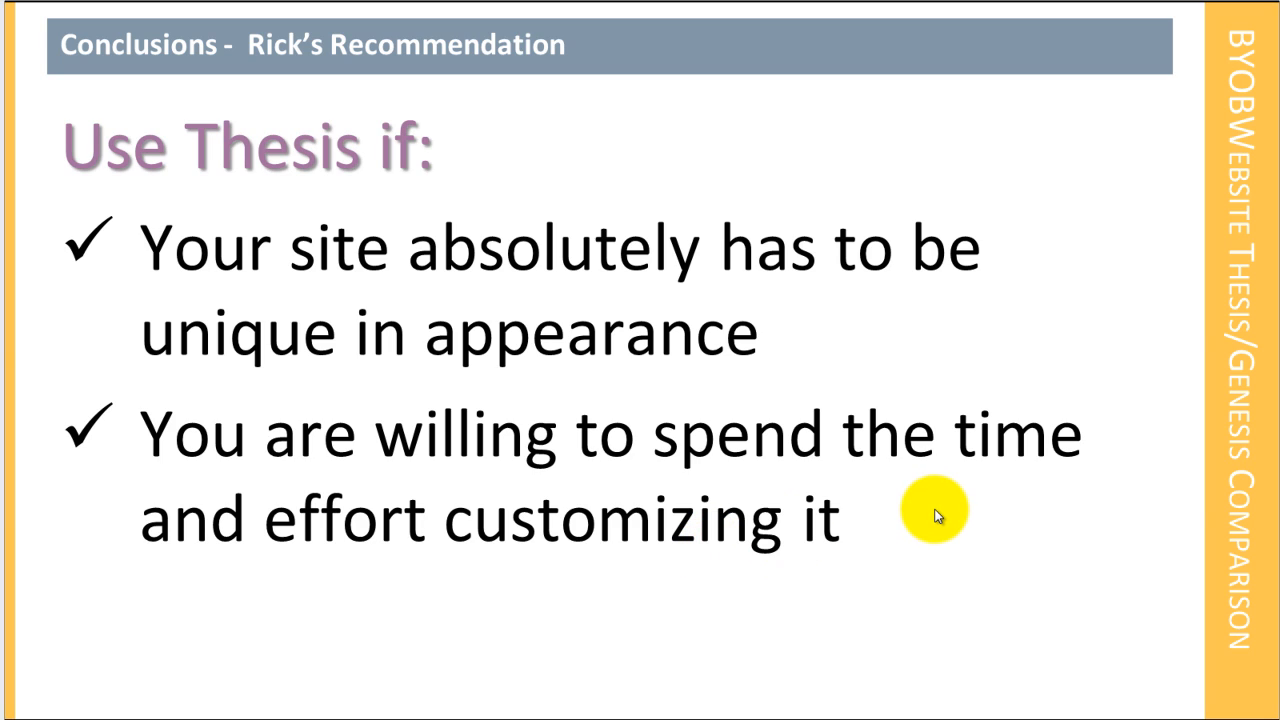
mouse_move(1032, 553)
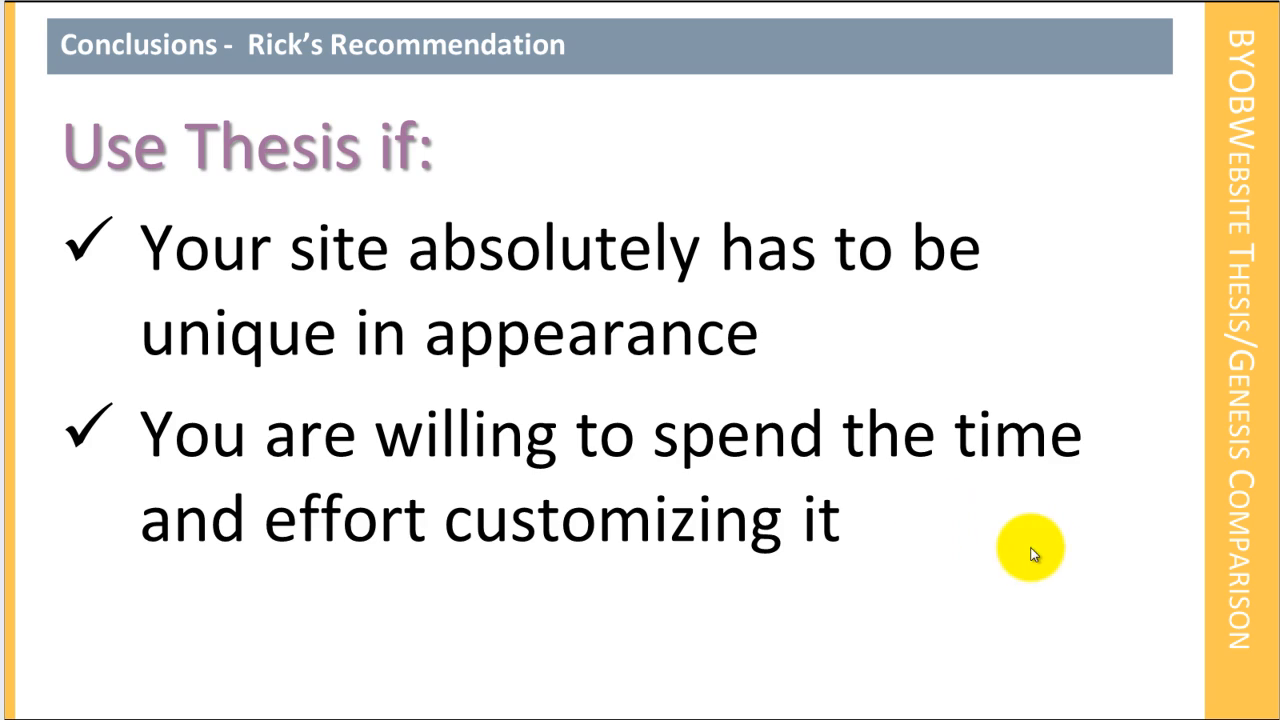
mouse_move(1135, 605)
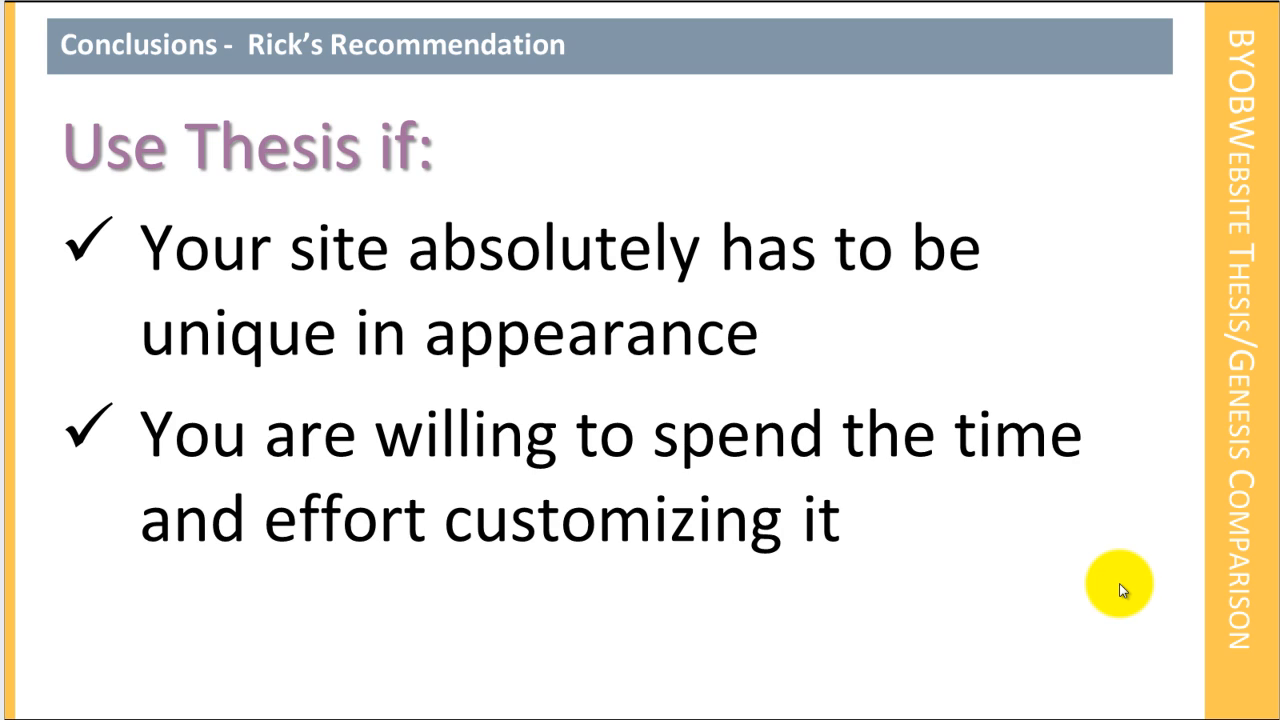
mouse_move(1122, 588)
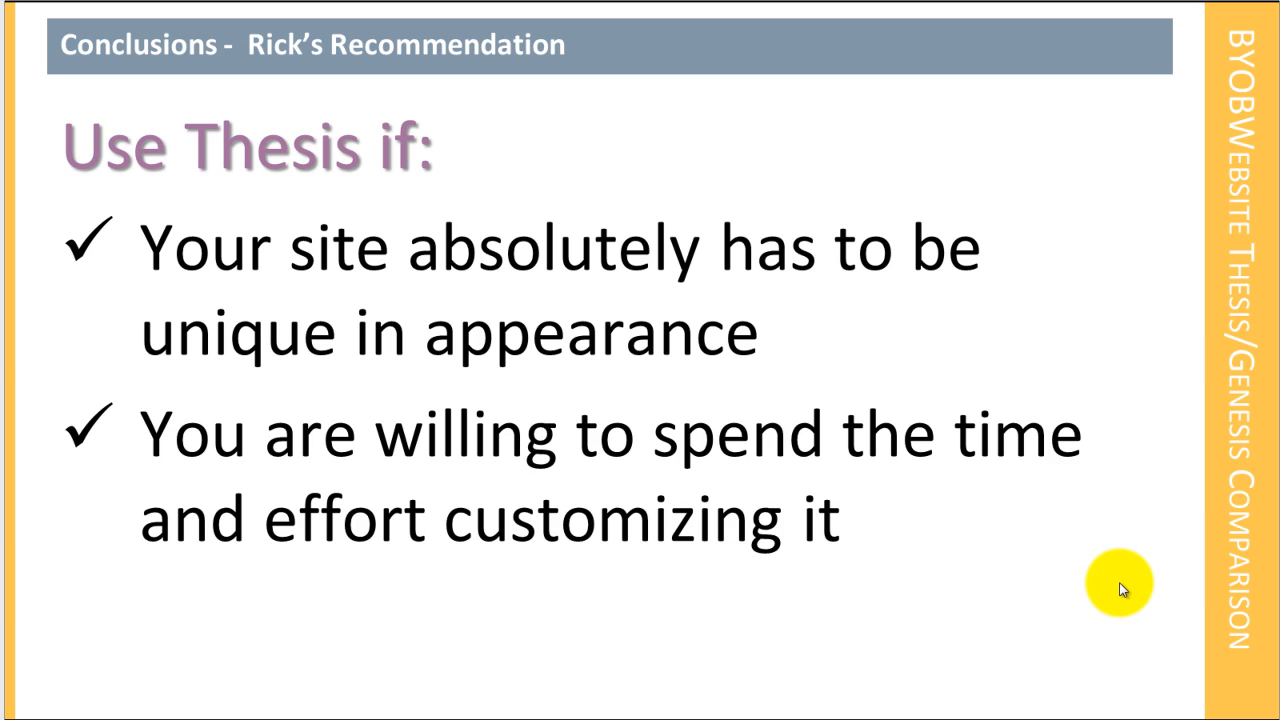